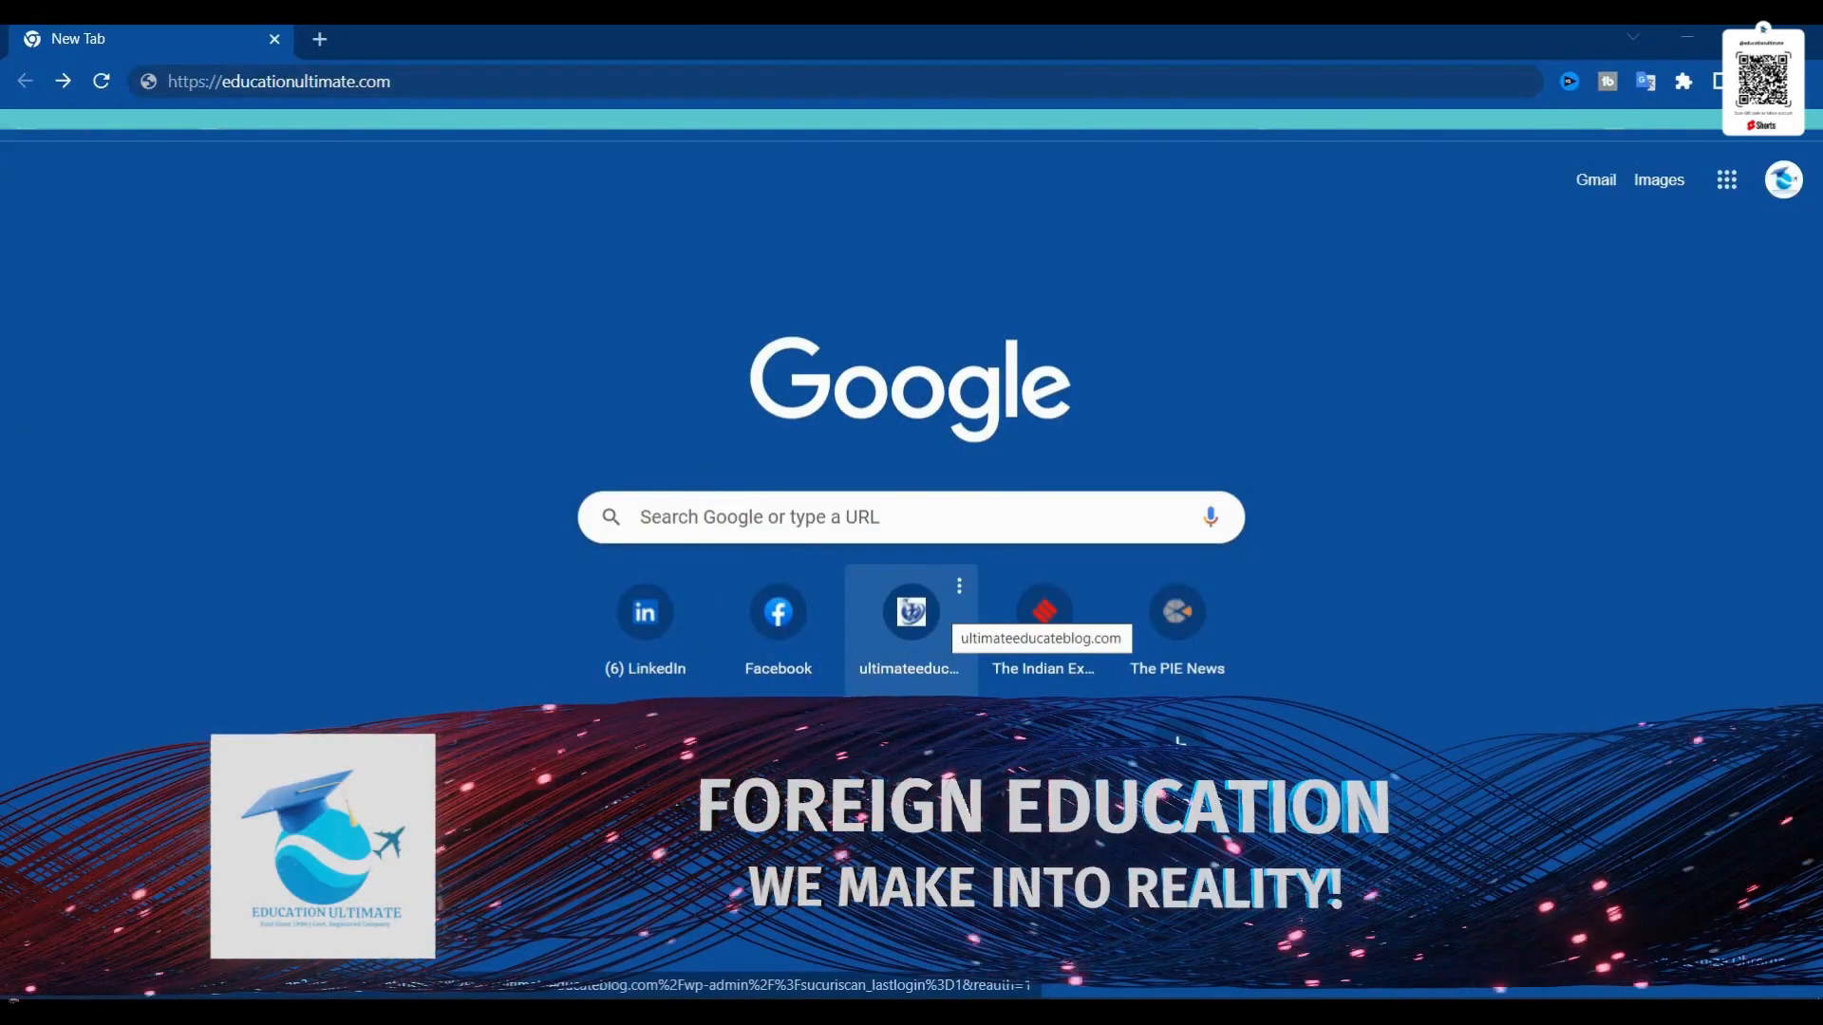
Load educationultimate.com in the new tab to show the Education Ultimate homepage
{"action": "left_click", "coordinate": [910, 612]}
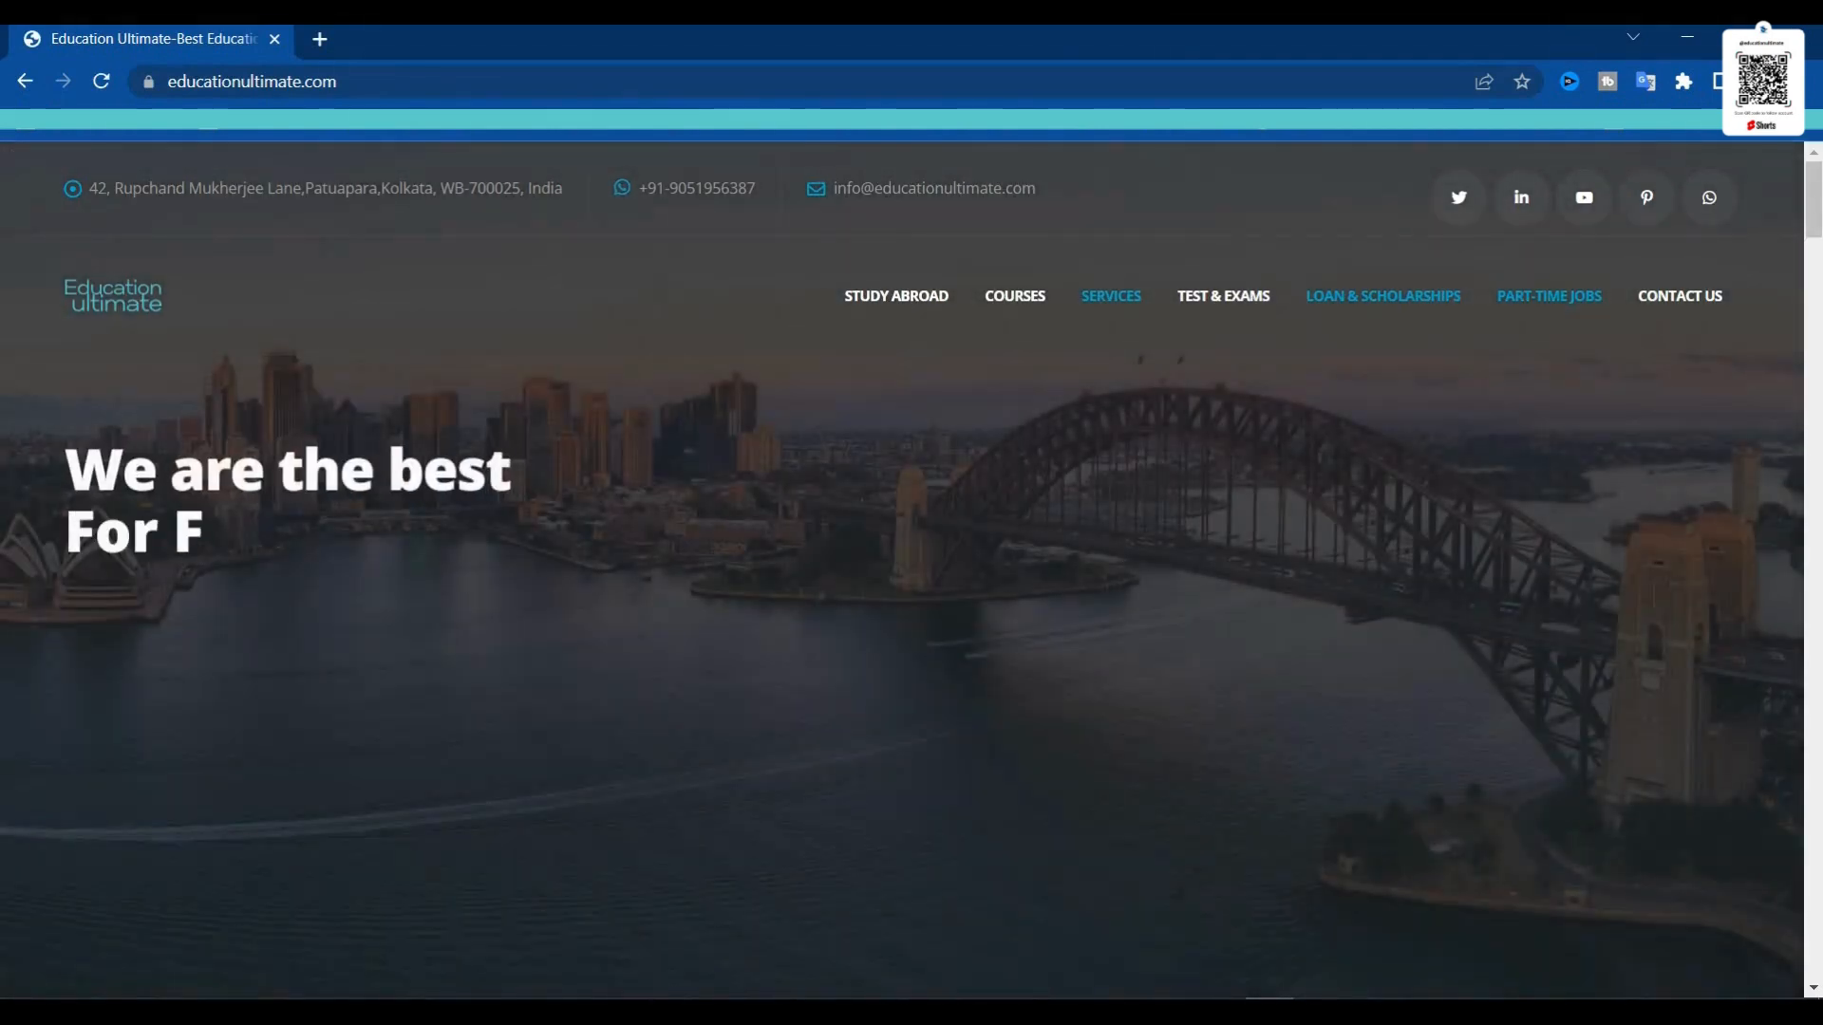
{"action": "mouse_move", "coordinate": [1014, 295]}
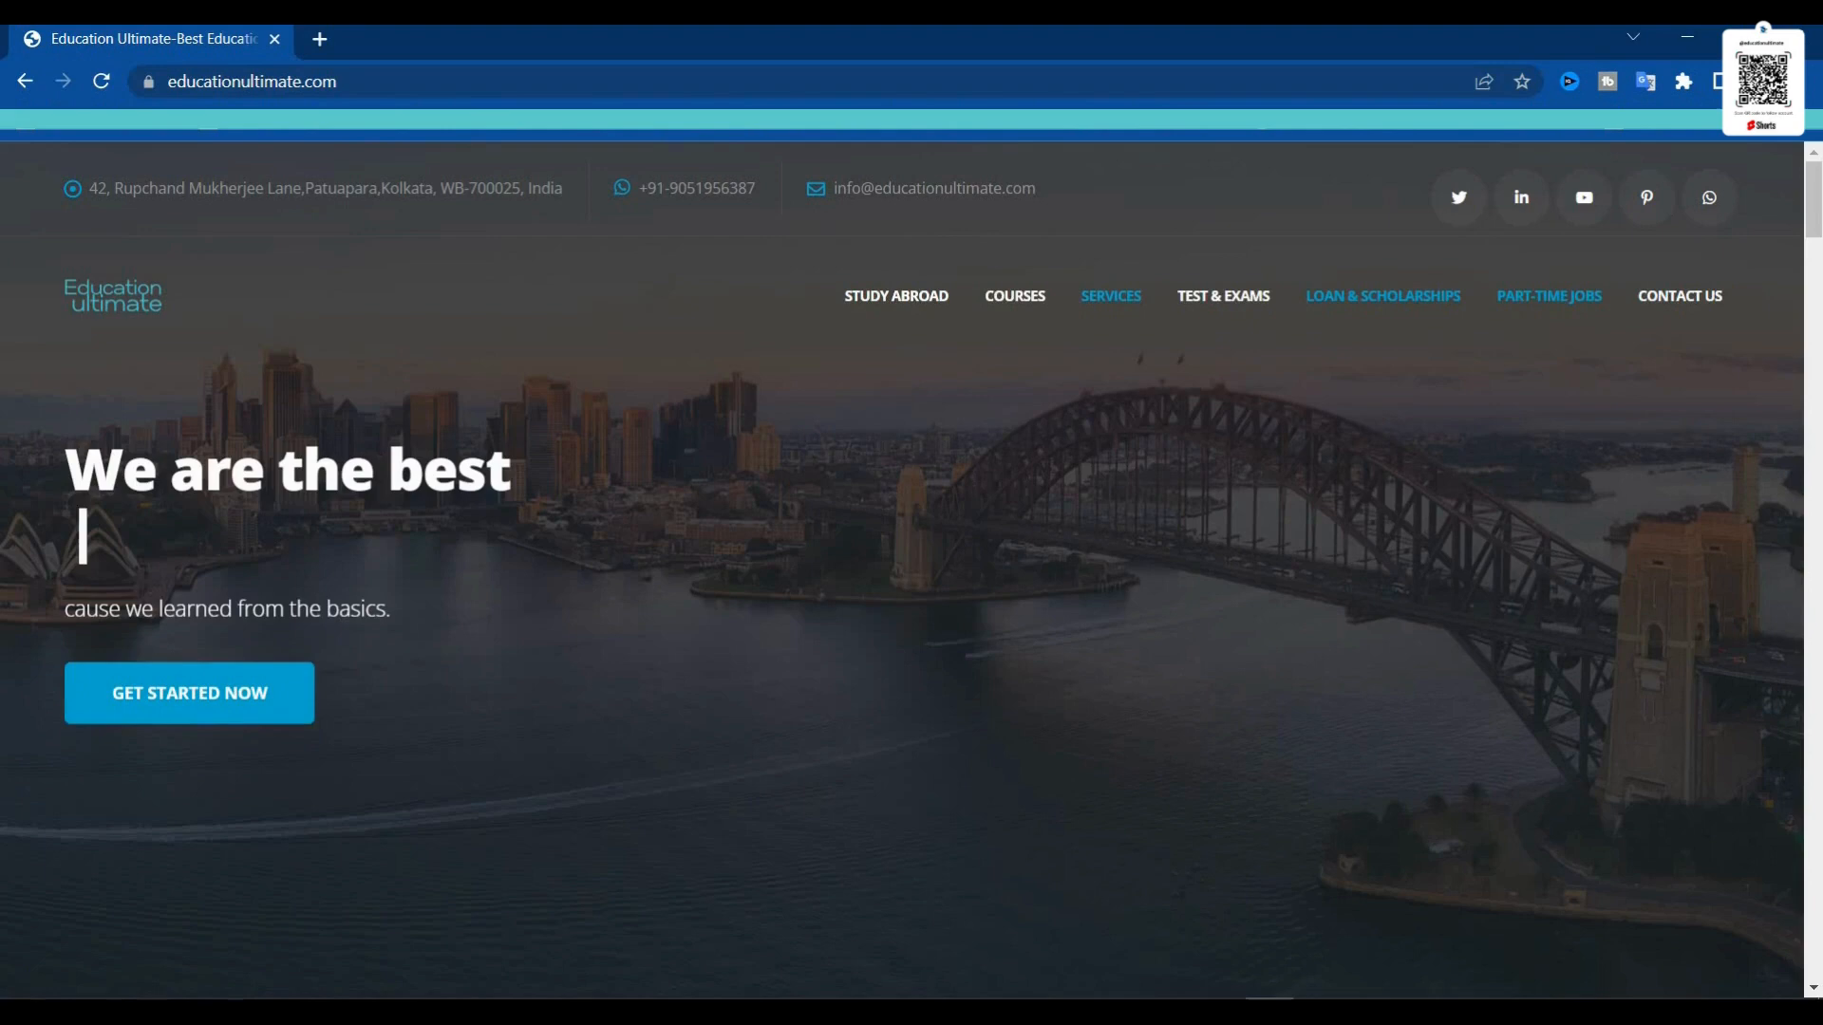
Scroll past the hero and service highlights to the Pre-Departure Services section
{"action": "scroll", "scroll_direction": "down", "scroll_amount": 3}
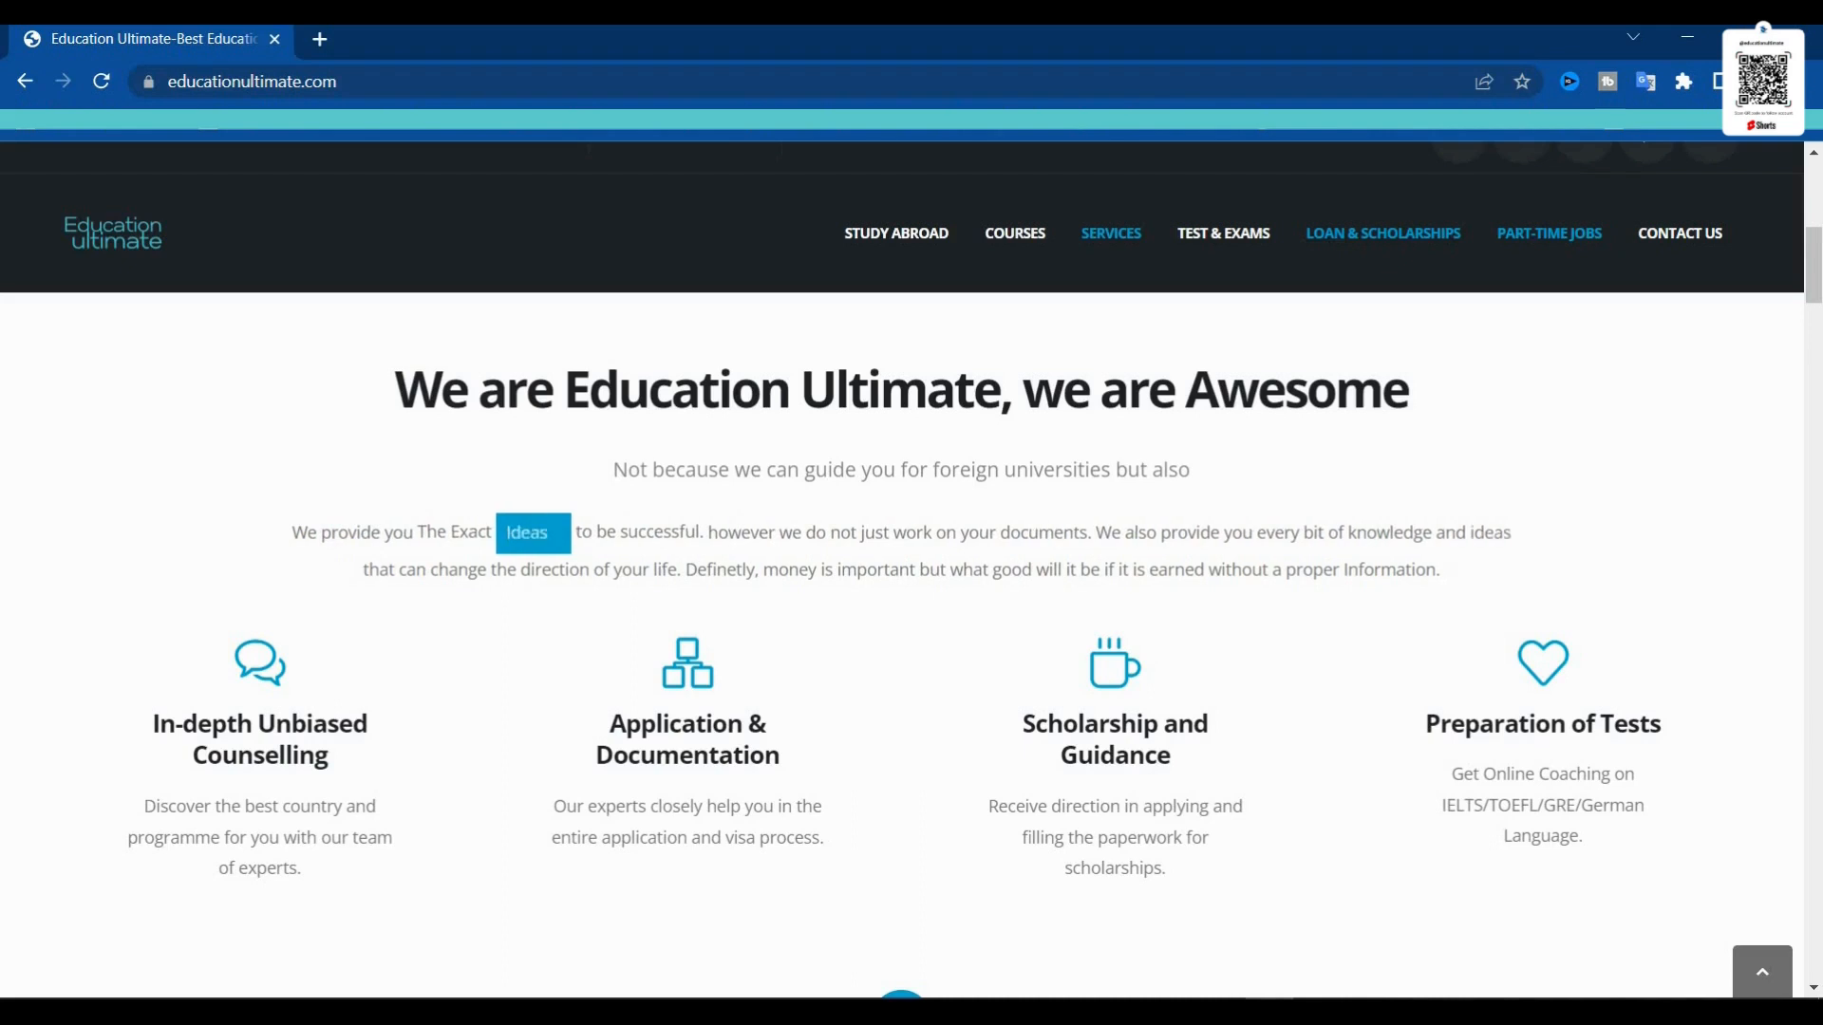
{"action": "scroll", "scroll_direction": "down", "scroll_amount": 3}
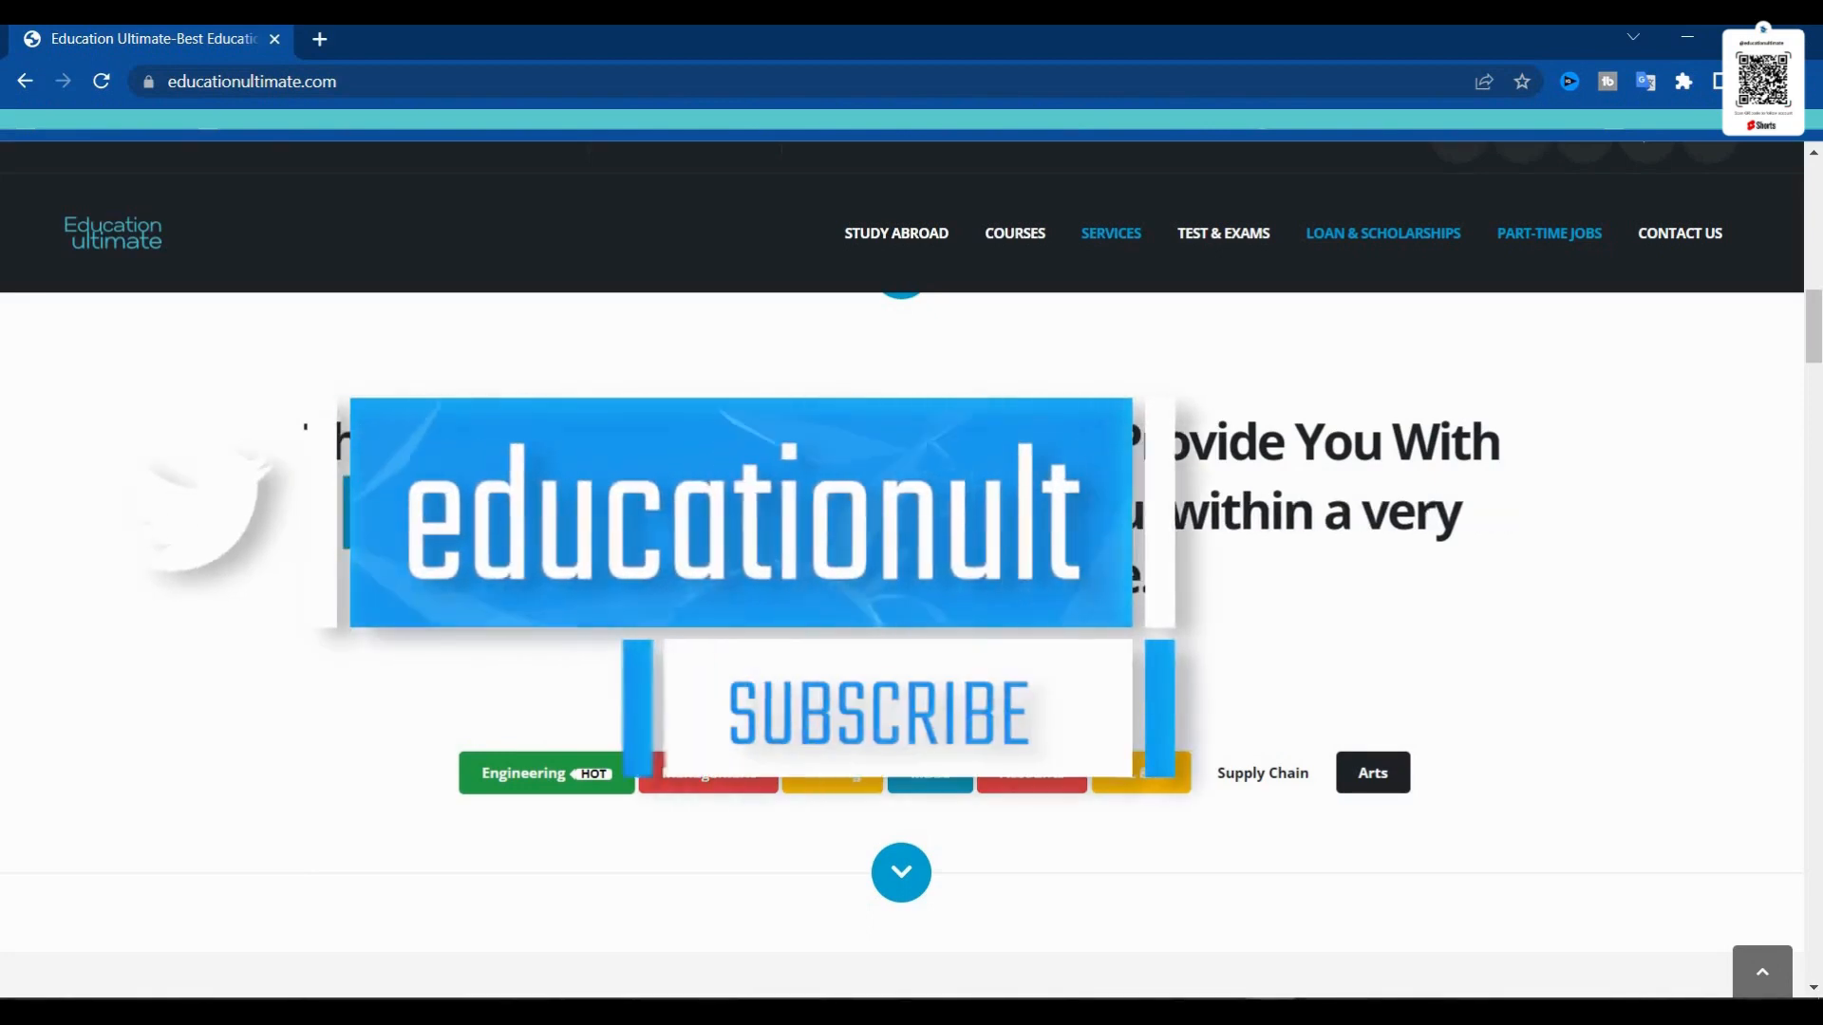
{"action": "scroll", "scroll_direction": "down", "scroll_amount": 3}
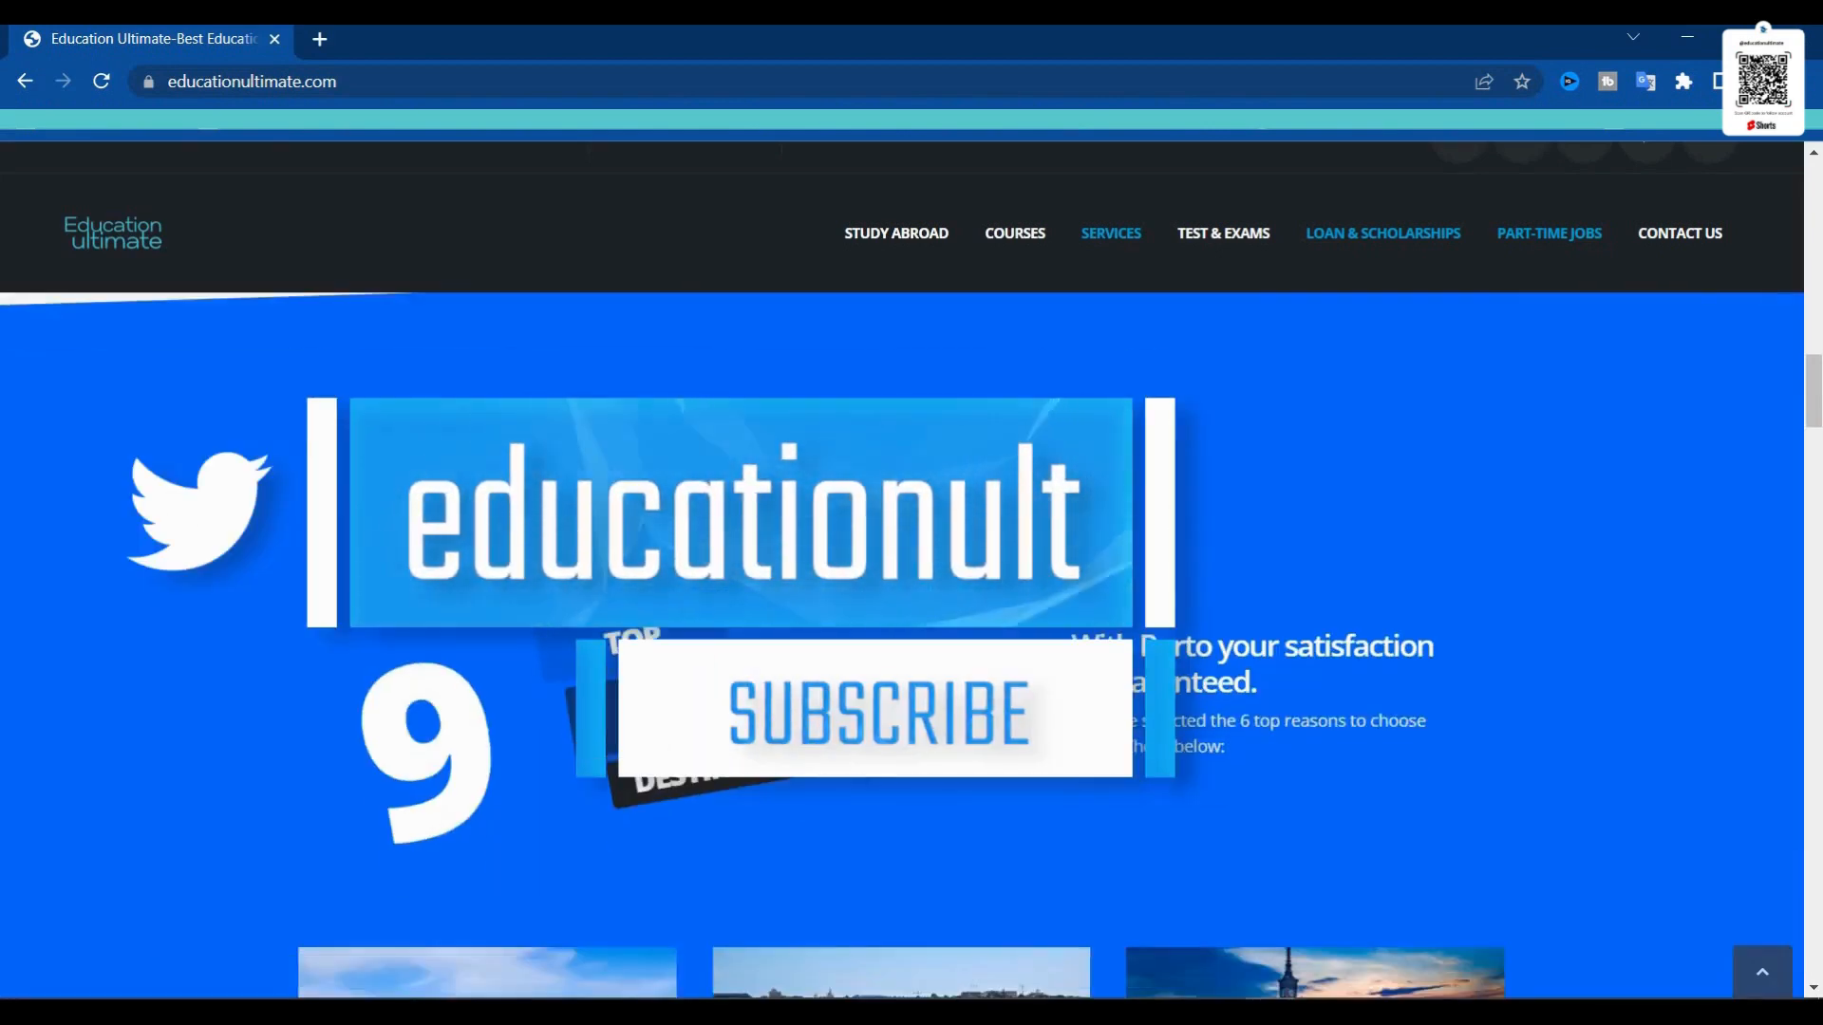
{"action": "scroll", "scroll_direction": "down", "scroll_amount": 3}
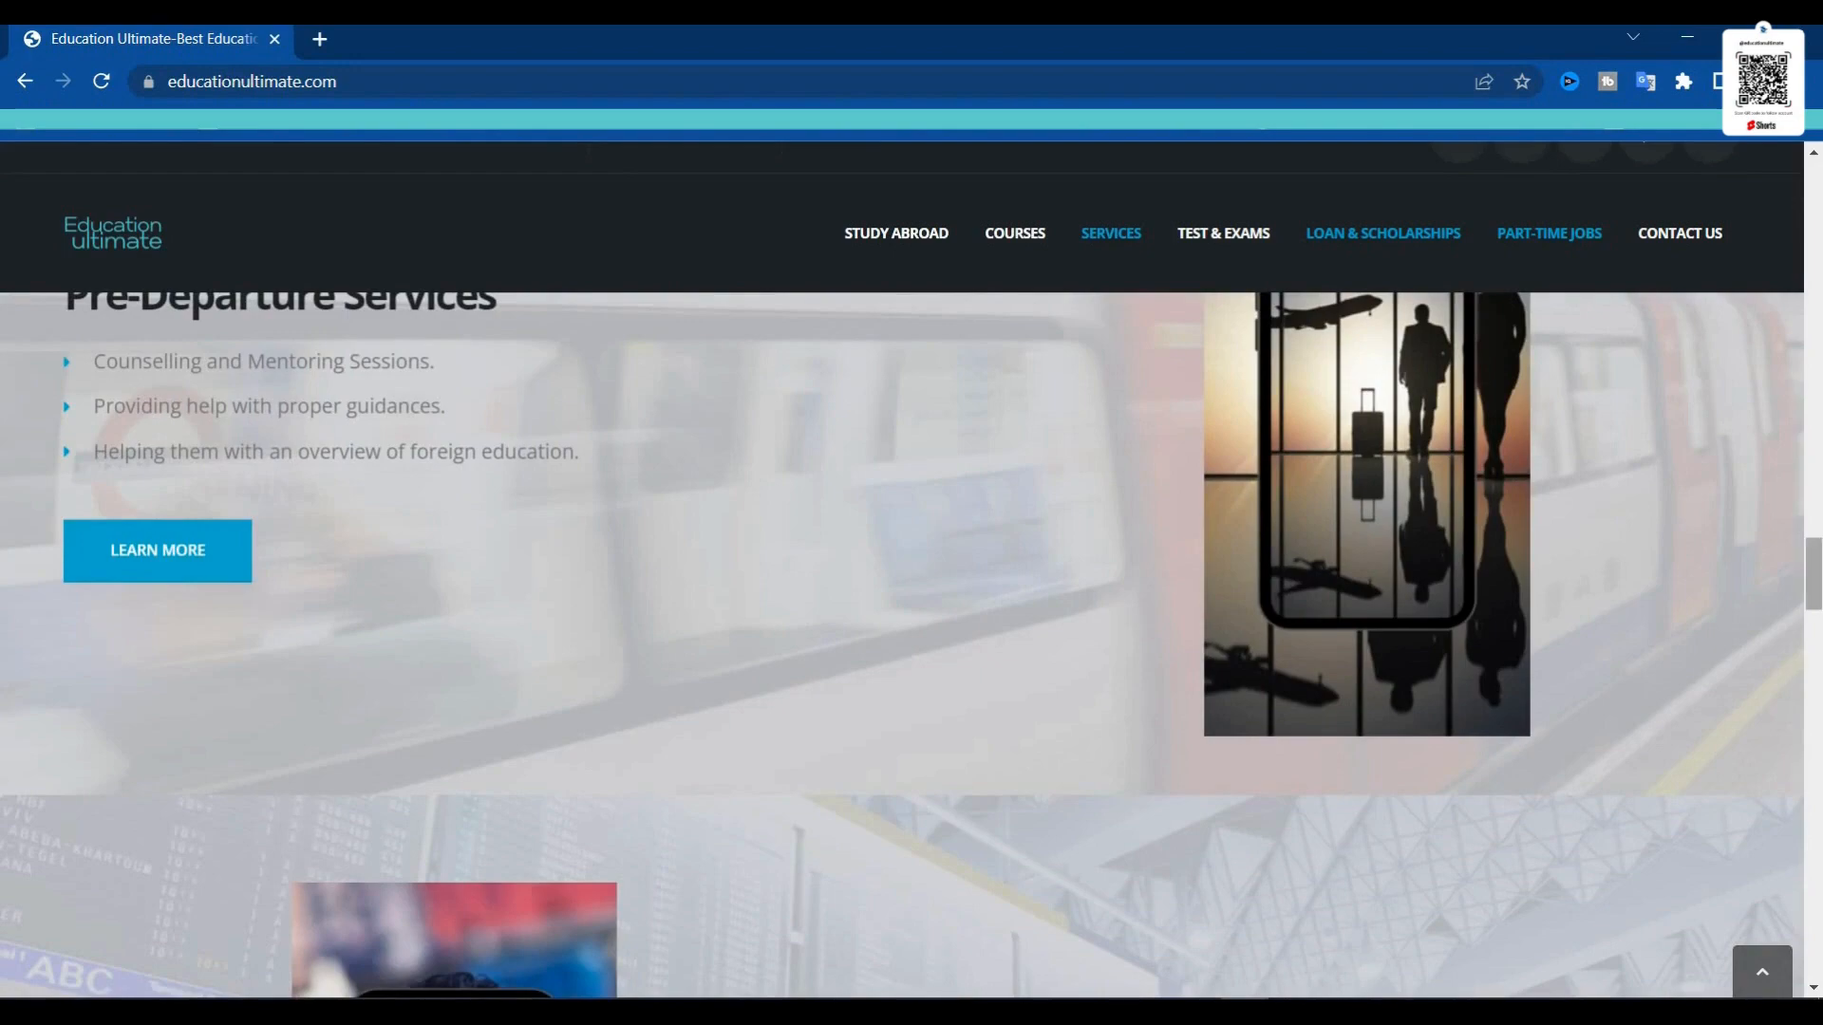
Scroll past Post Landing Services and admissions steps to the 'Get a look at the University' logos
{"action": "scroll", "scroll_direction": "down", "scroll_amount": 3}
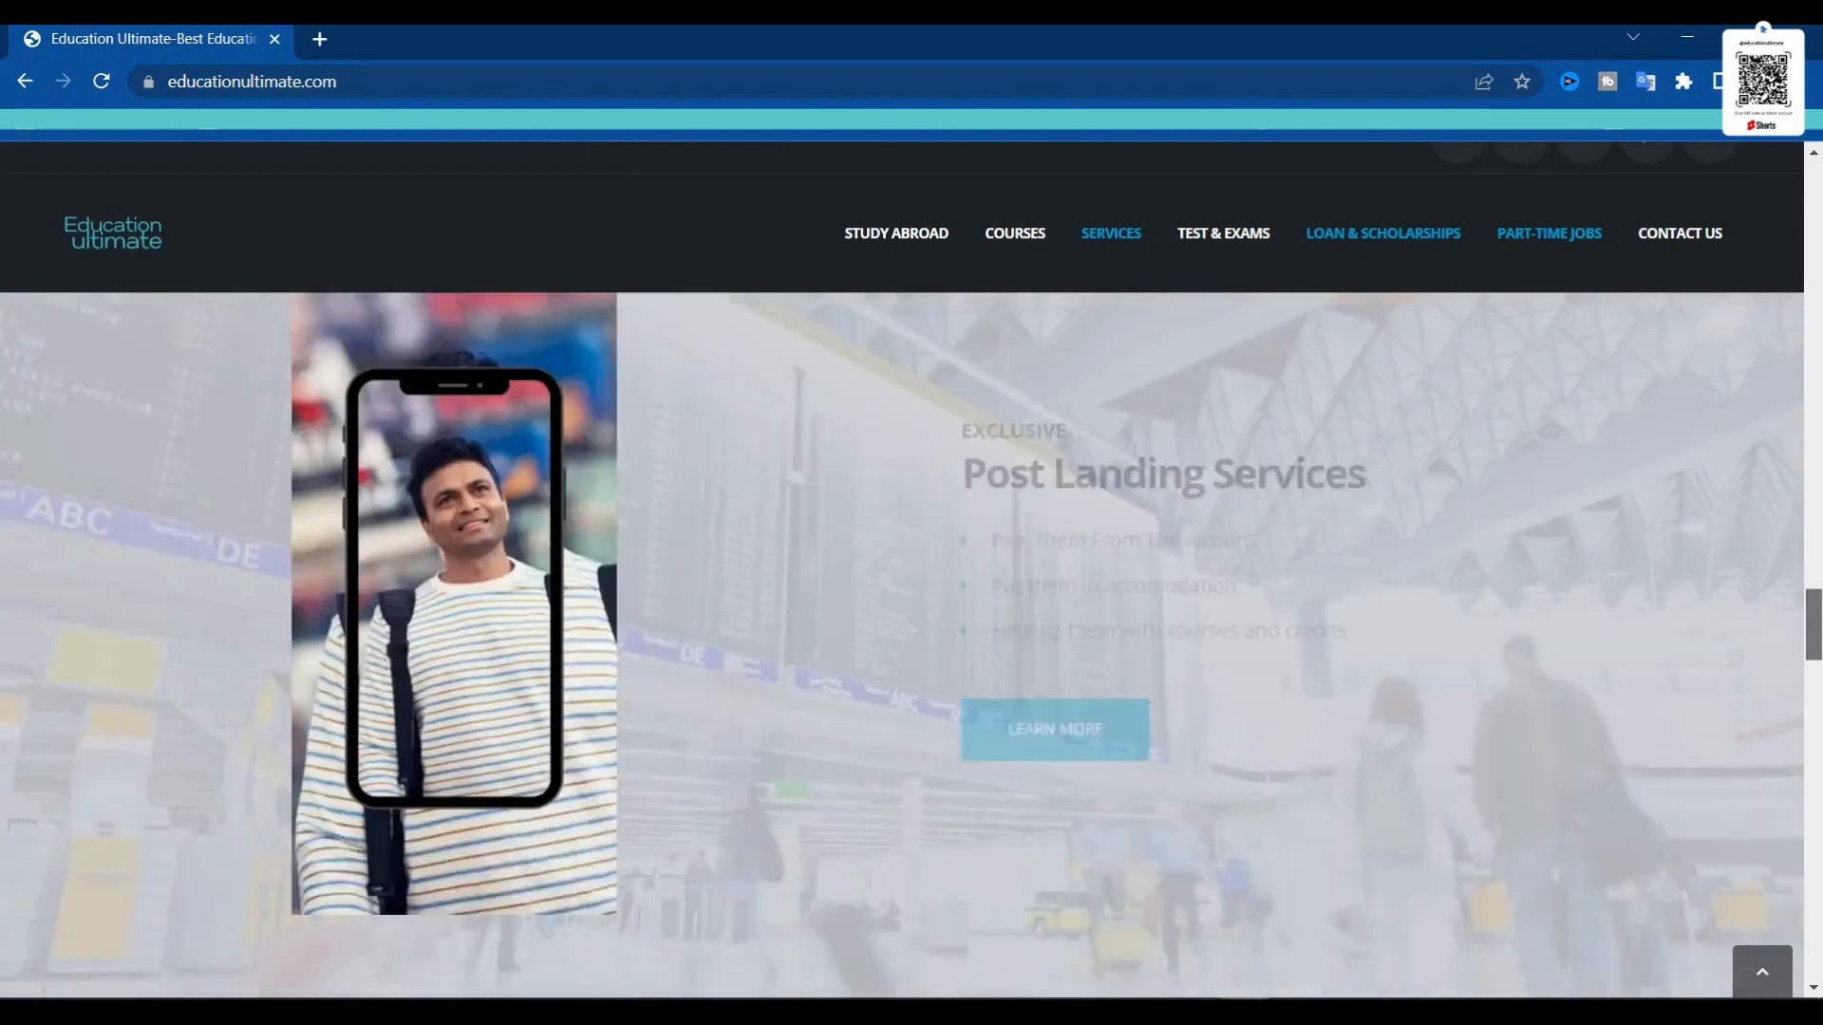
{"action": "scroll", "scroll_direction": "down", "scroll_amount": 3}
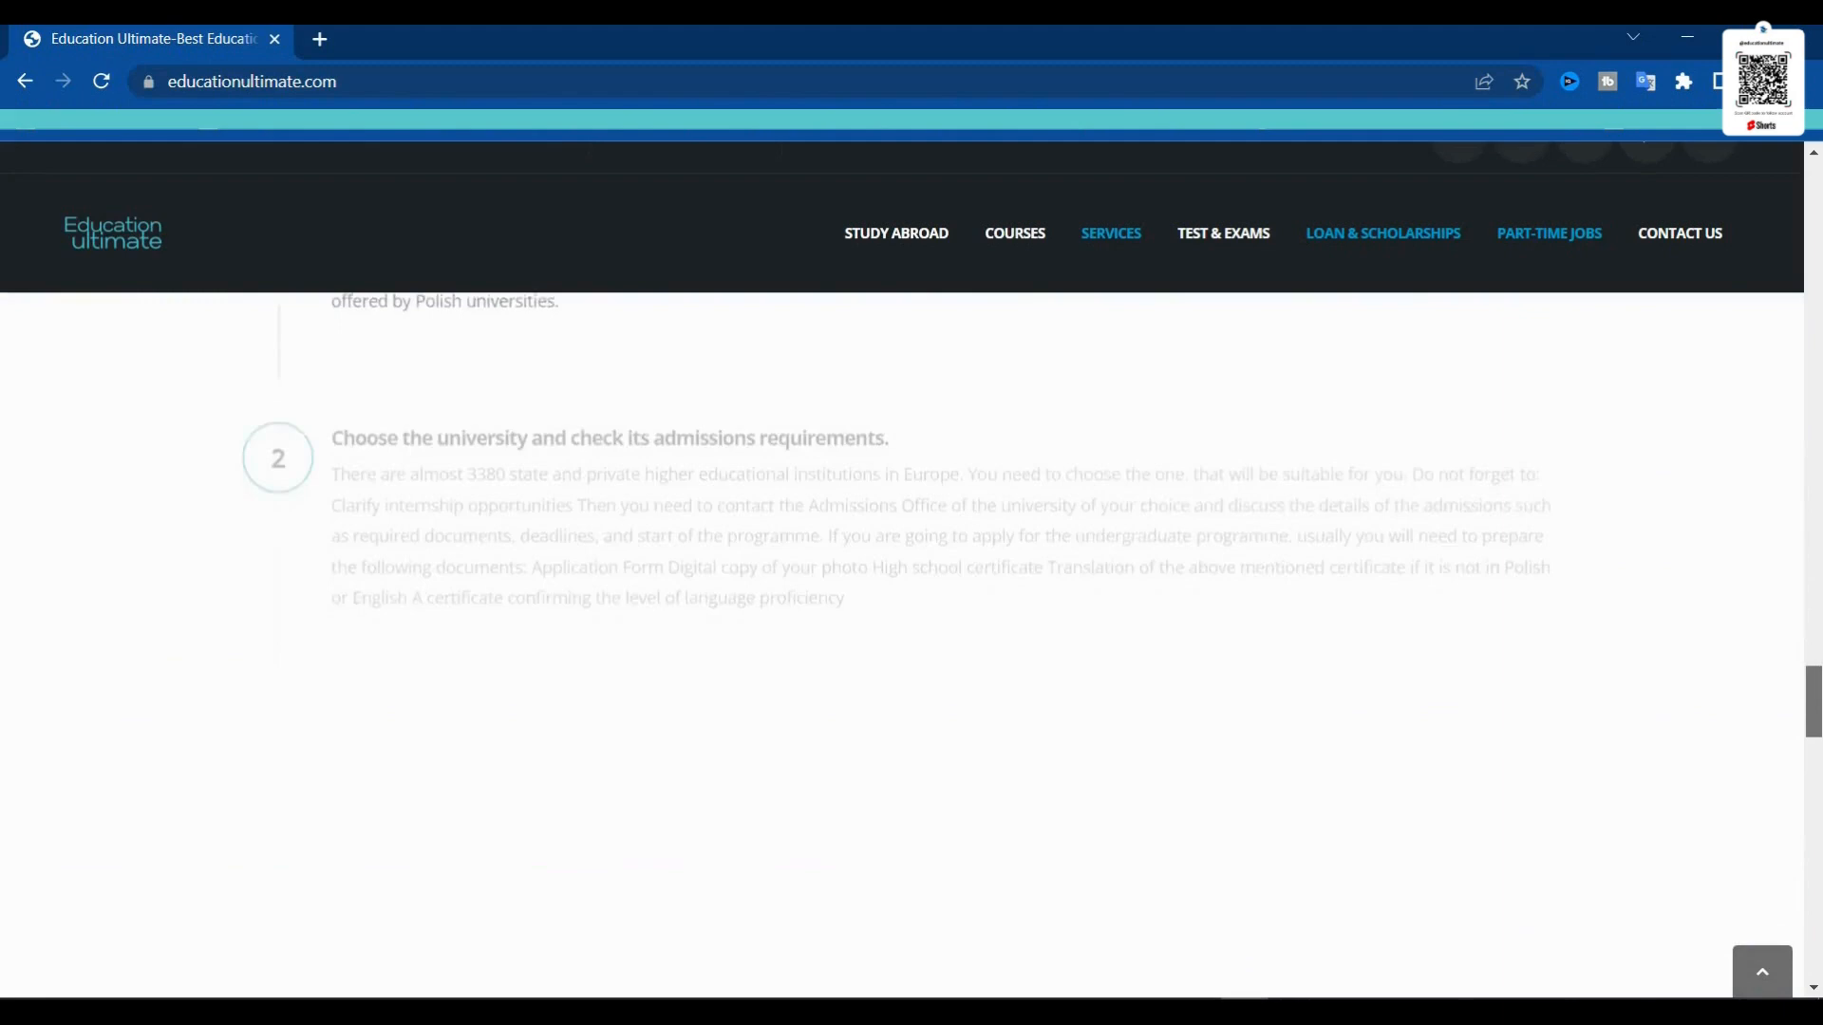
{"action": "scroll", "scroll_direction": "down", "scroll_amount": 3}
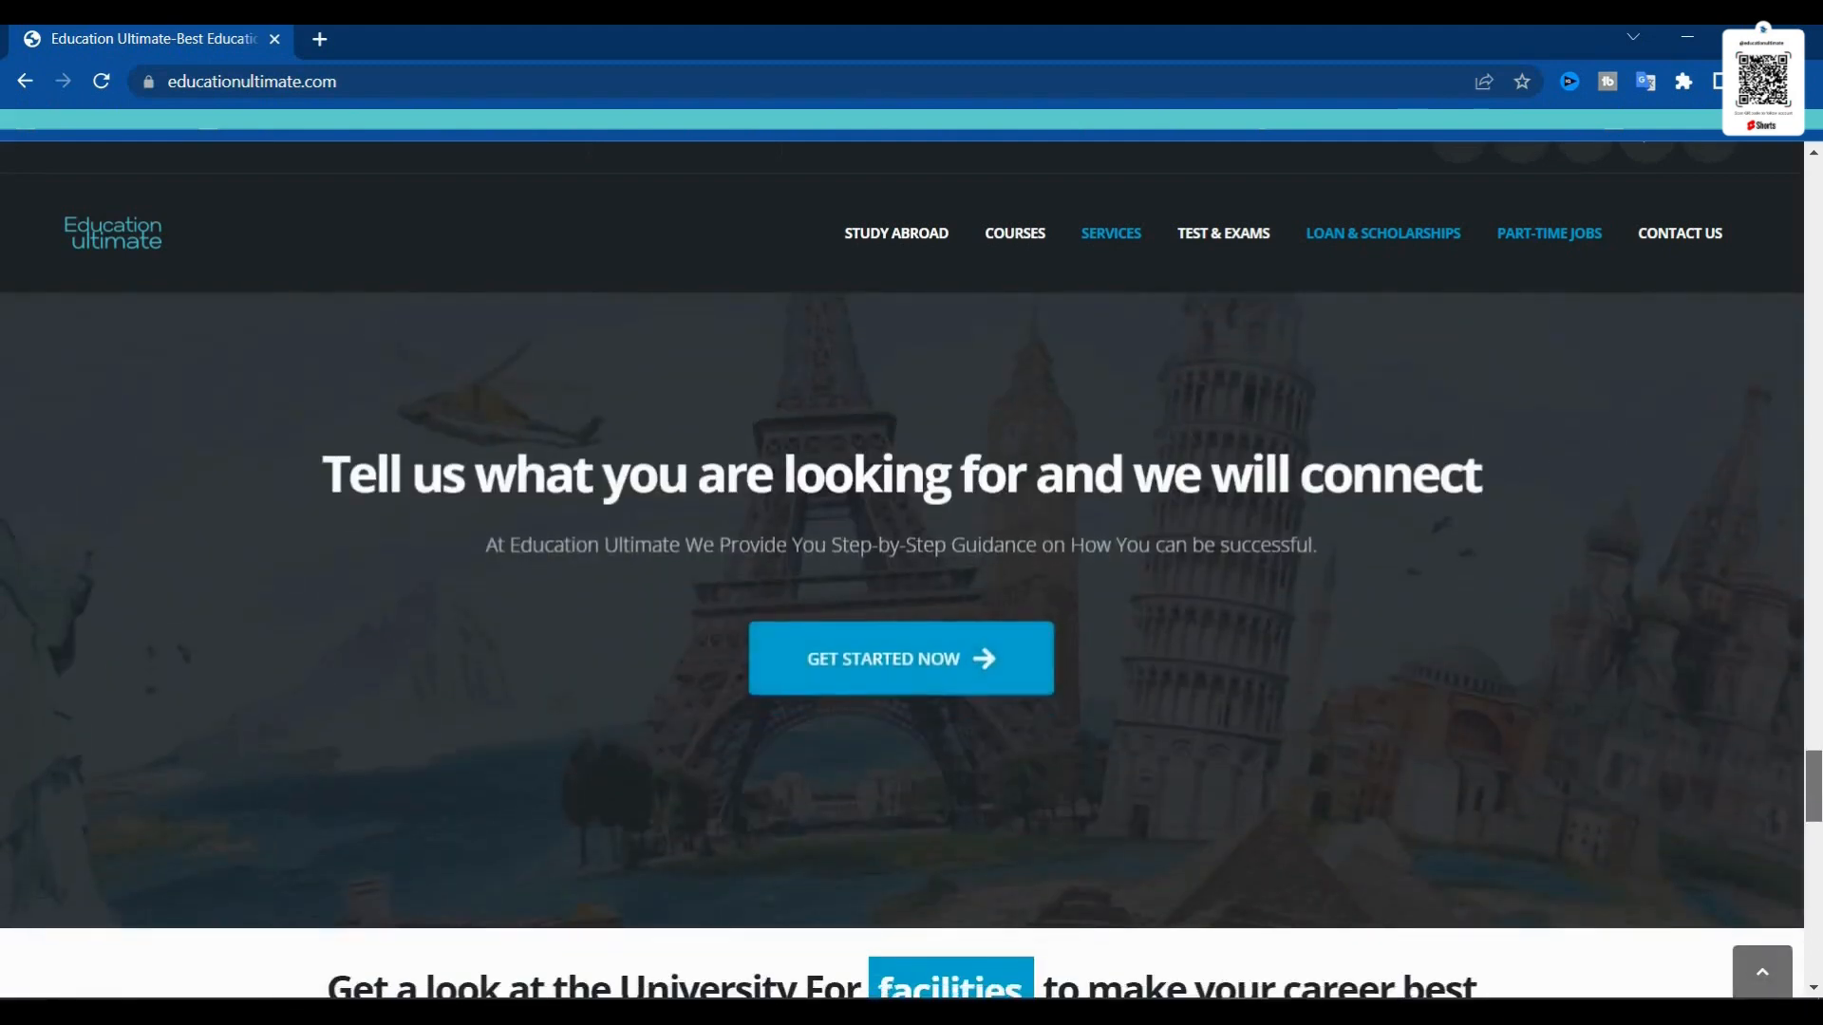
{"action": "scroll", "scroll_direction": "down", "scroll_amount": 3}
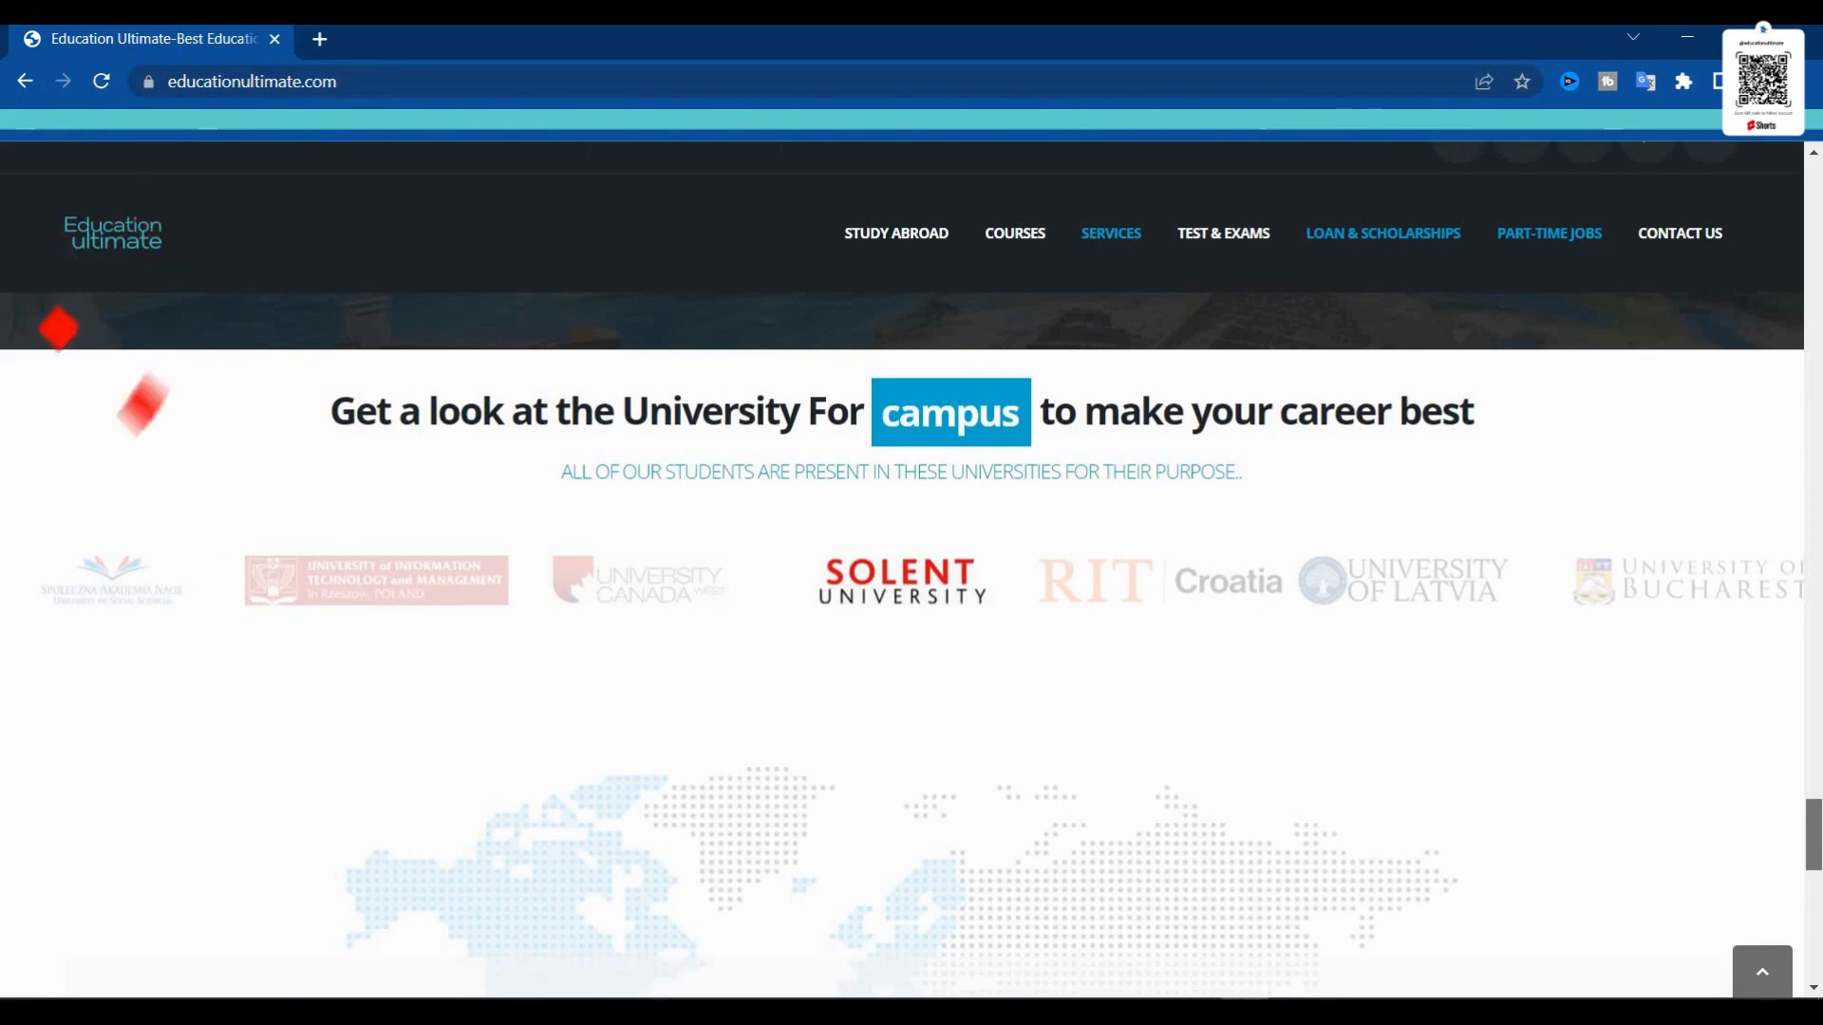
Scroll to the footer's latest posts and contacts, then back to 'Tell us what you are looking for'
{"action": "scroll", "scroll_direction": "down", "scroll_amount": 3}
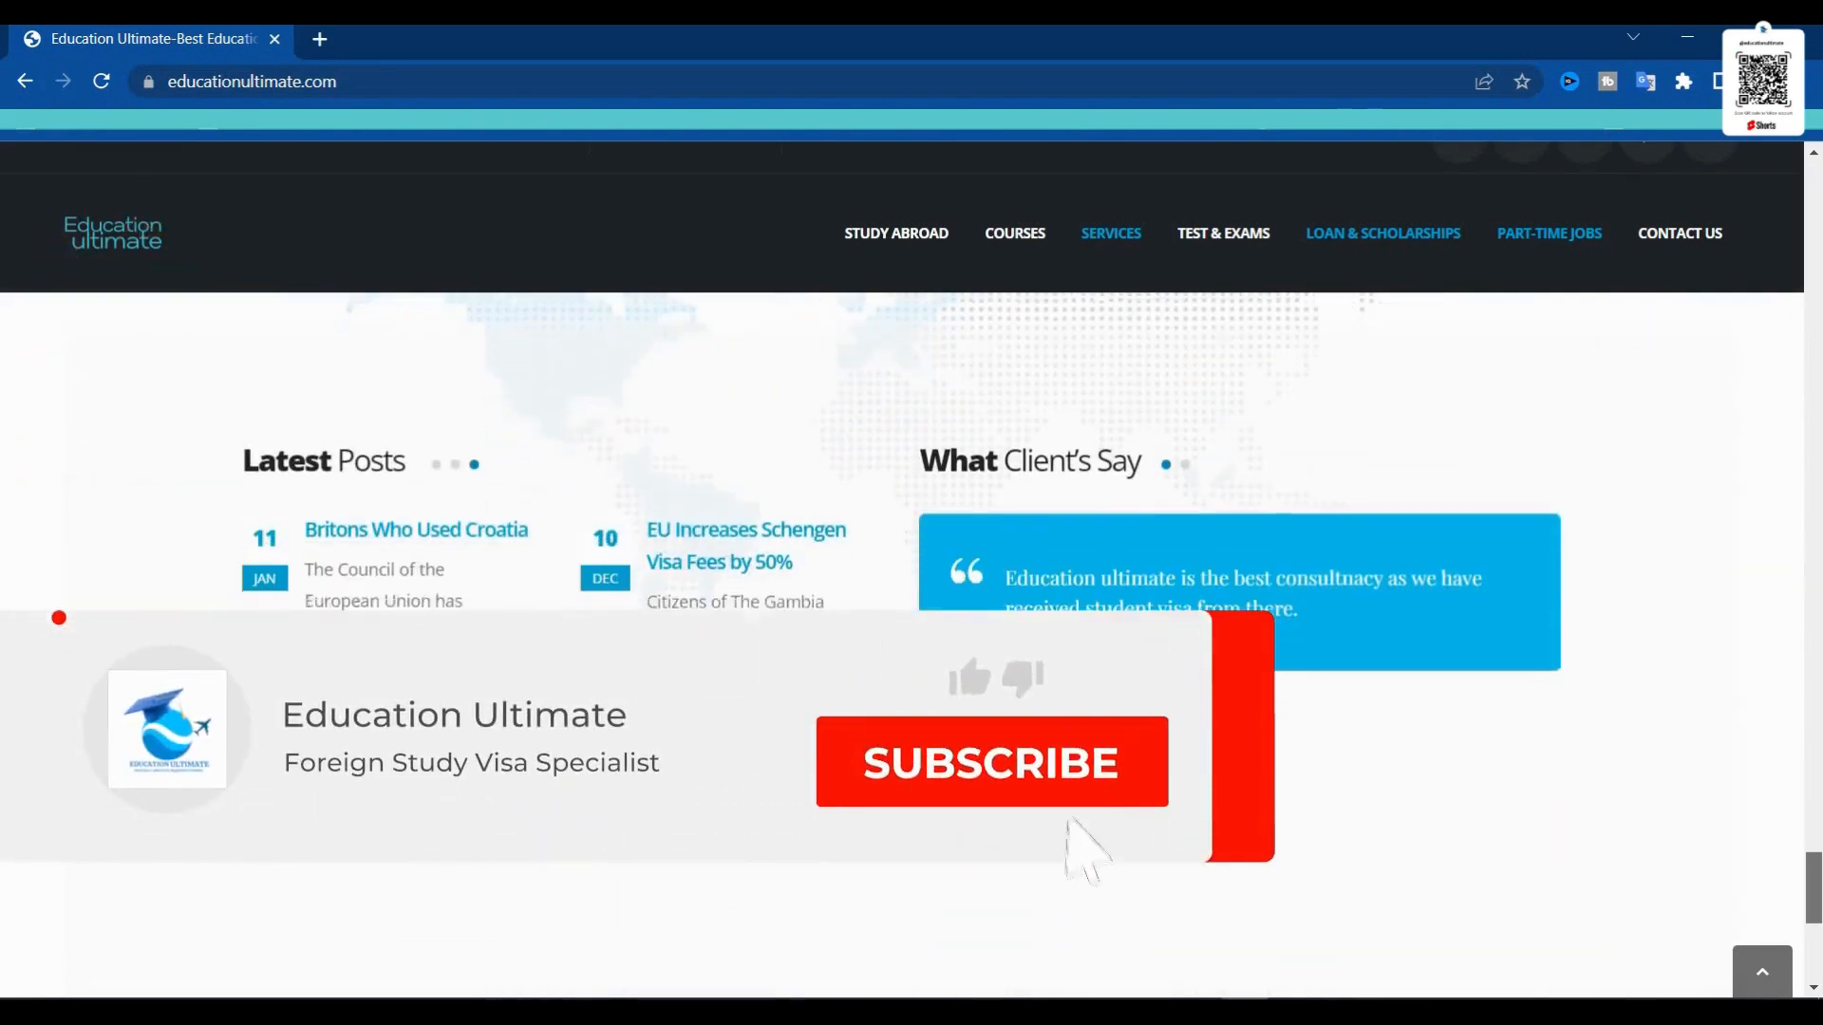
{"action": "scroll", "scroll_direction": "down", "scroll_amount": 3}
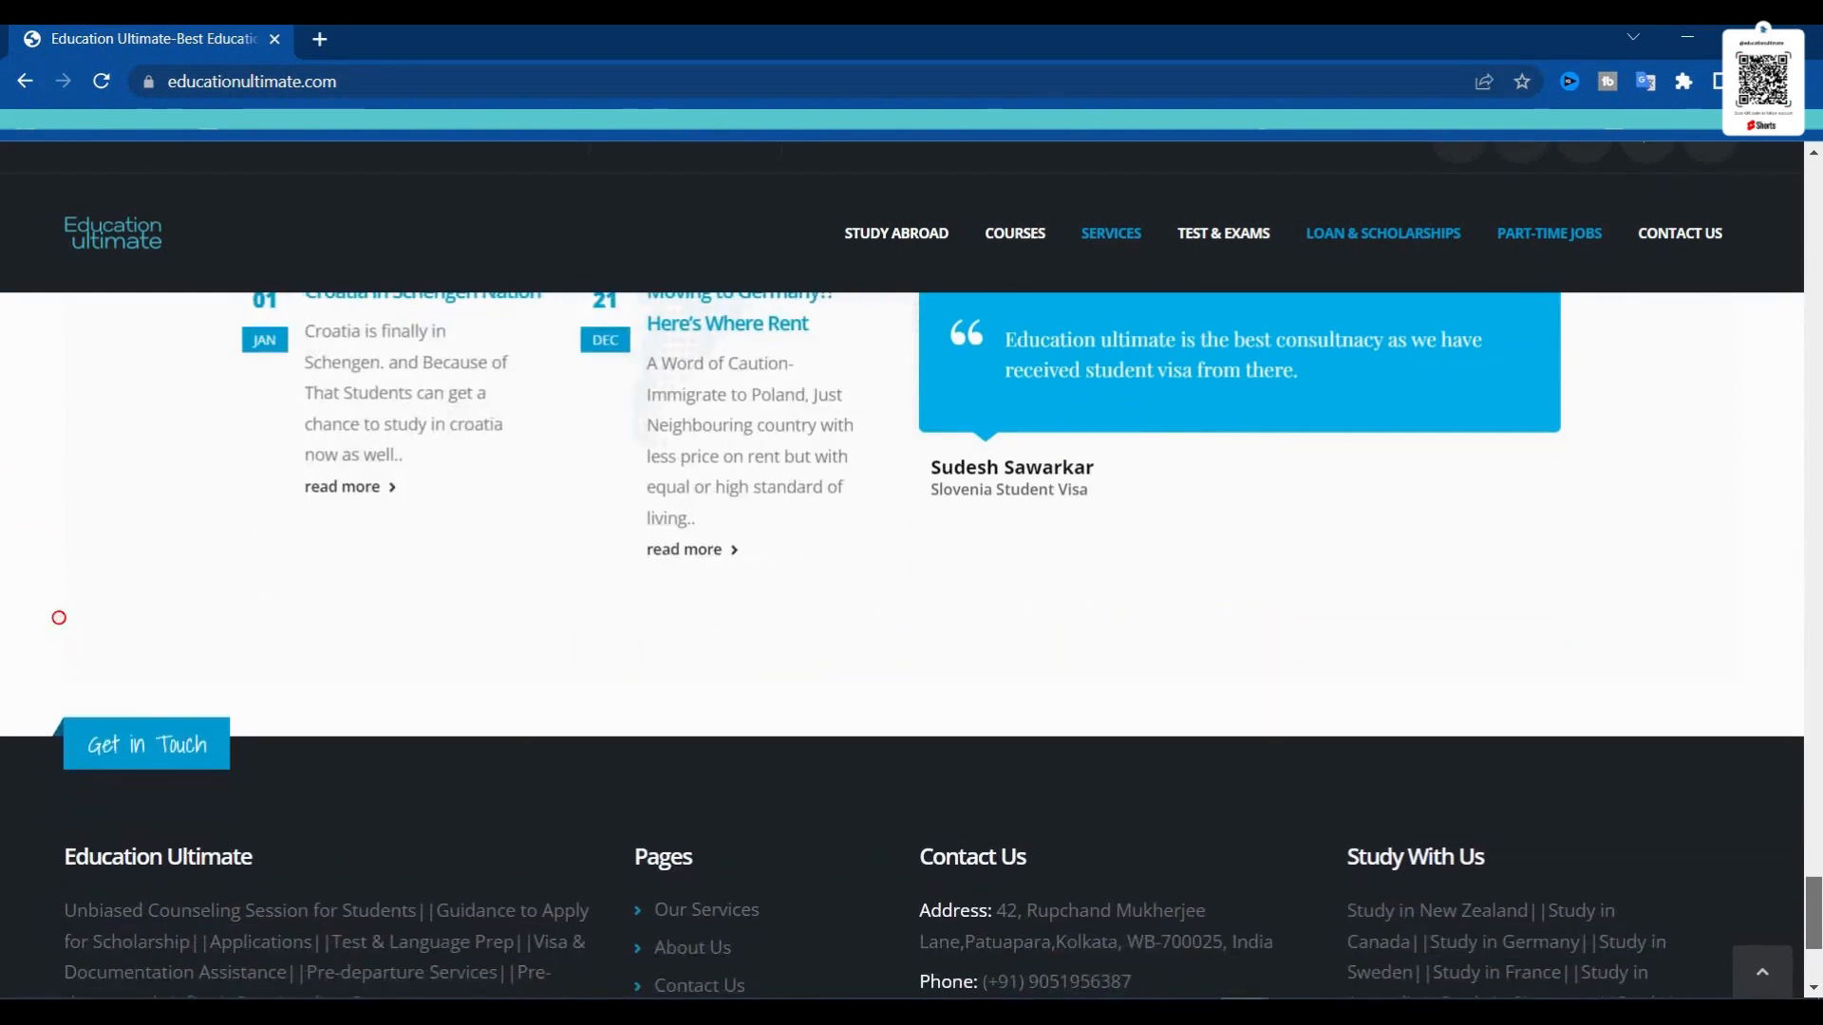
{"action": "scroll", "scroll_direction": "down", "scroll_amount": 3}
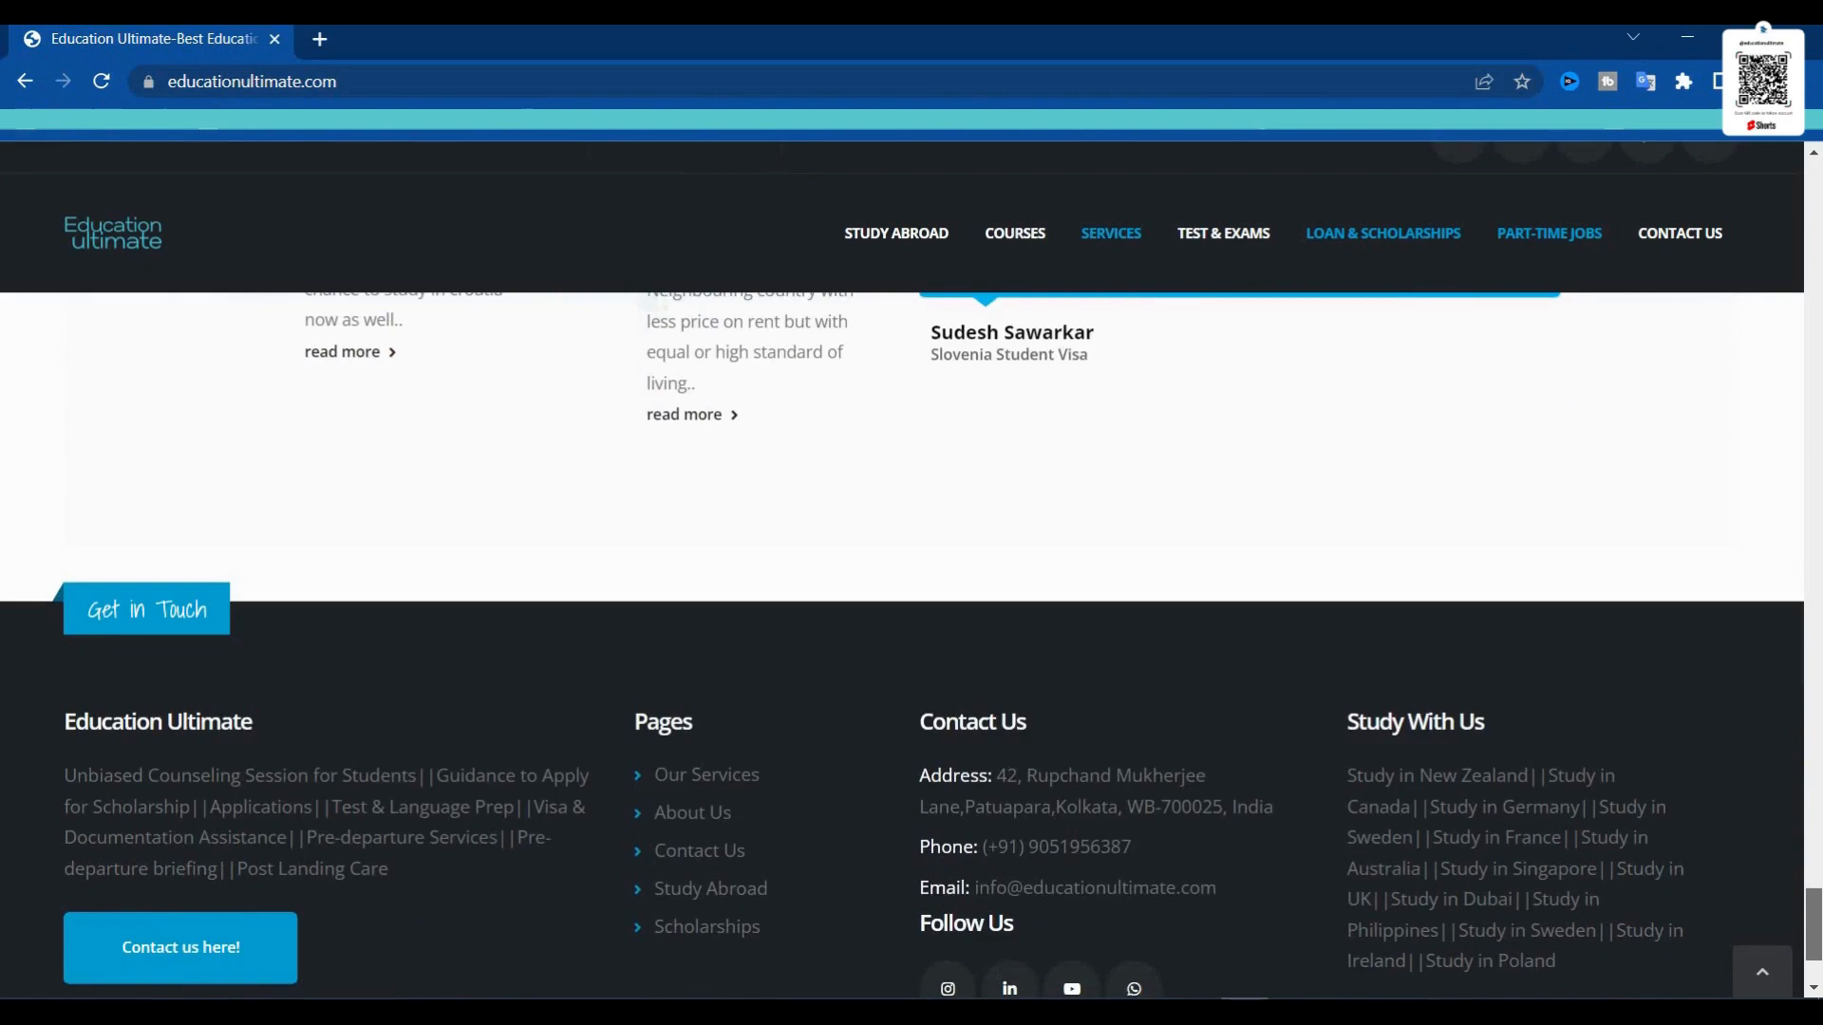
{"action": "scroll", "scroll_direction": "down", "scroll_amount": 3}
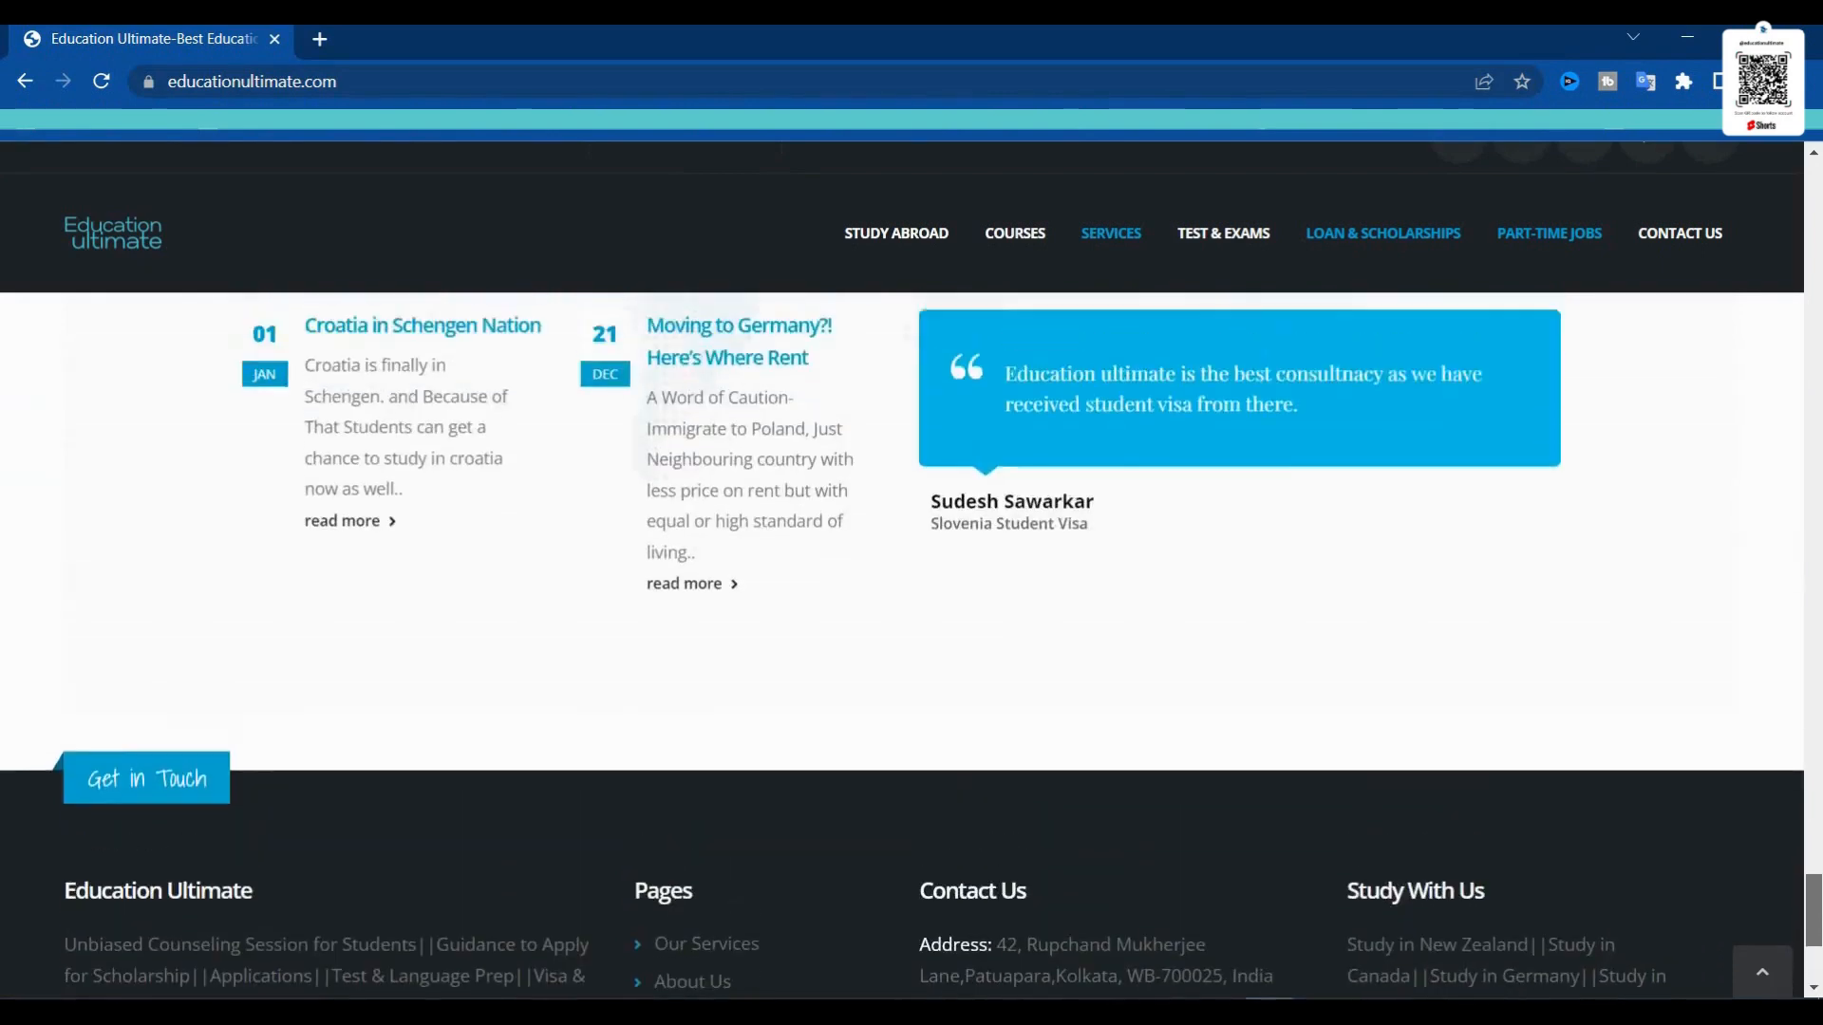
{"action": "scroll", "scroll_direction": "up", "scroll_amount": 3}
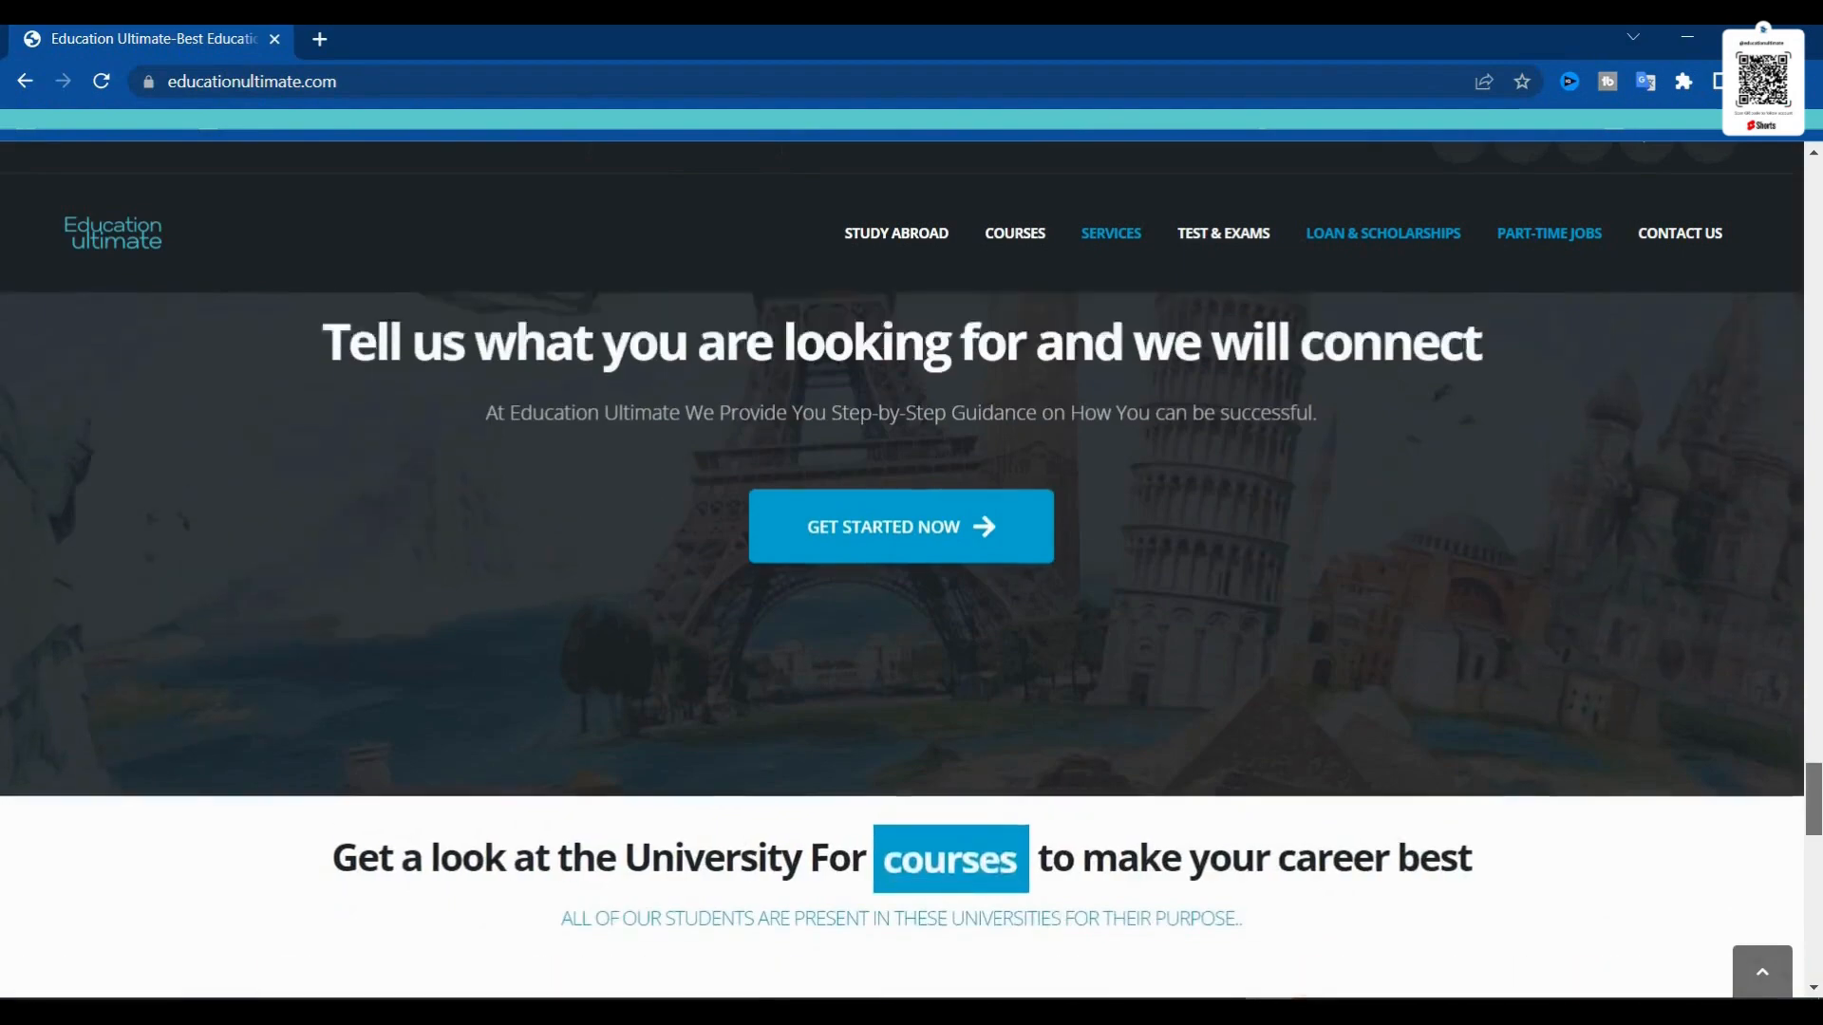
Return to the top of the homepage with the 'We are the best' harbour-bridge hero
{"action": "scroll", "scroll_direction": "down", "scroll_amount": 3}
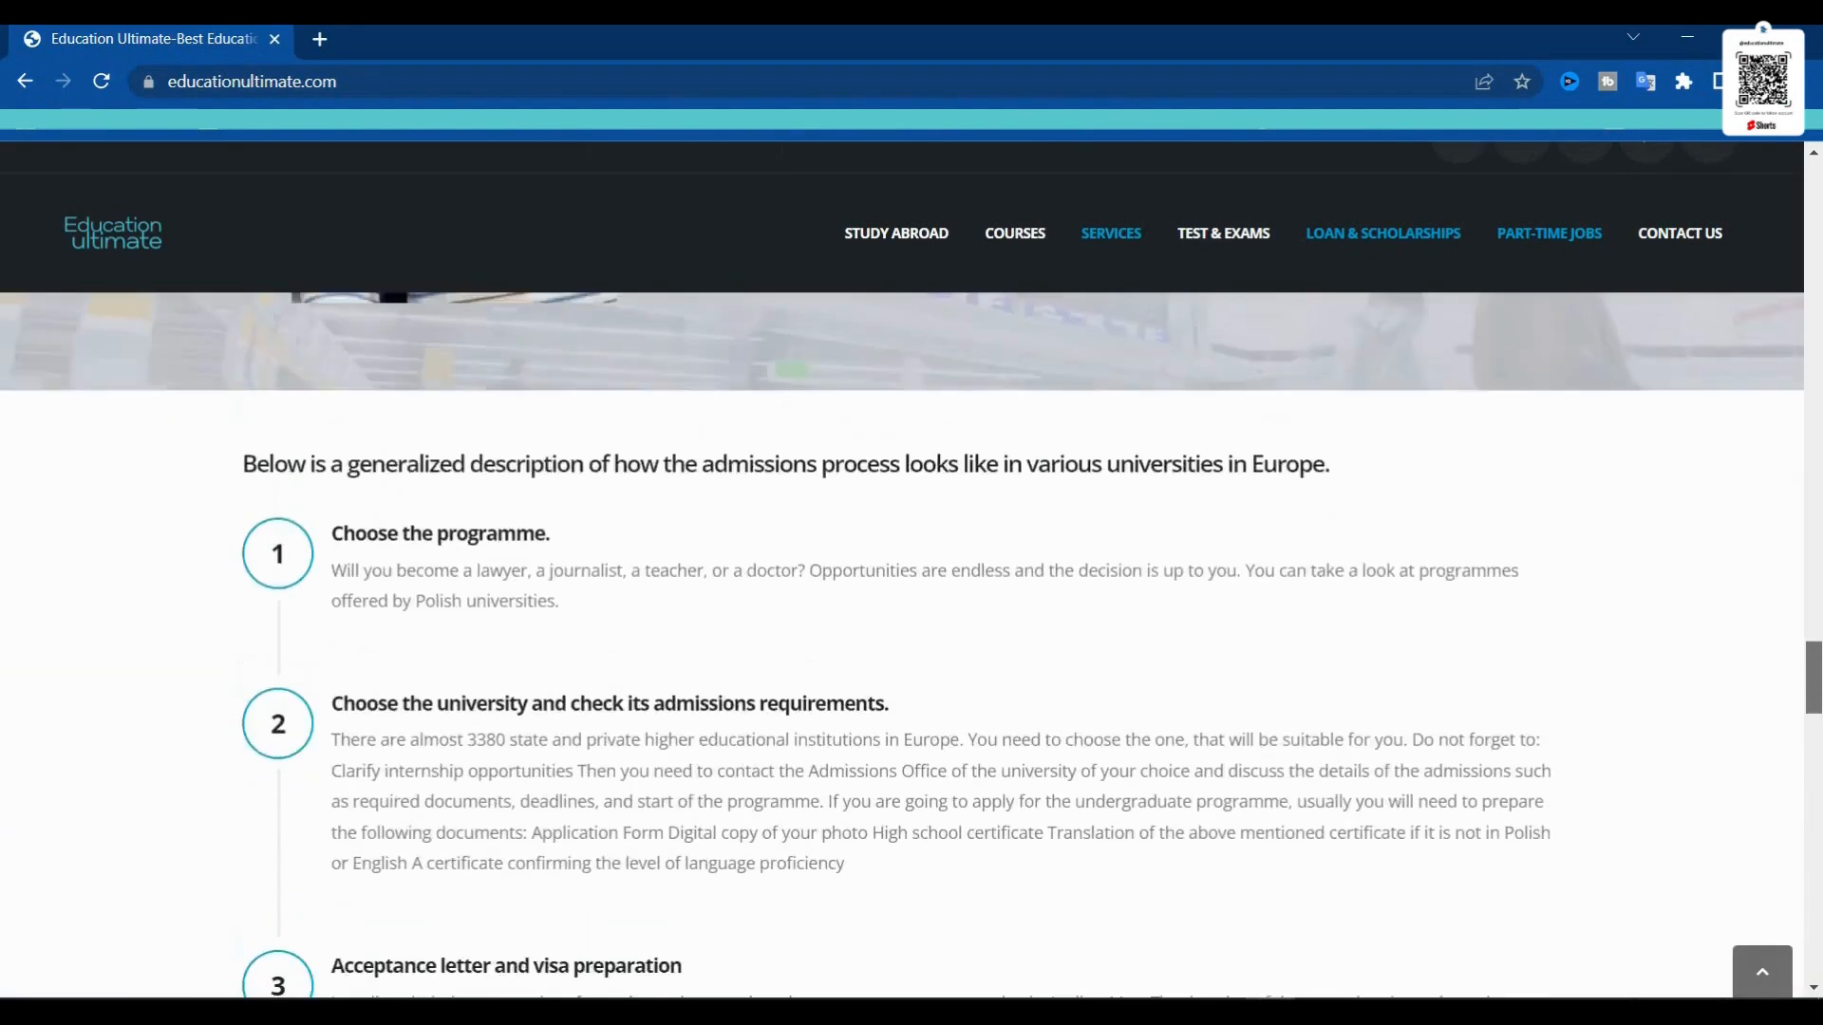
{"action": "scroll", "scroll_direction": "down", "scroll_amount": 3}
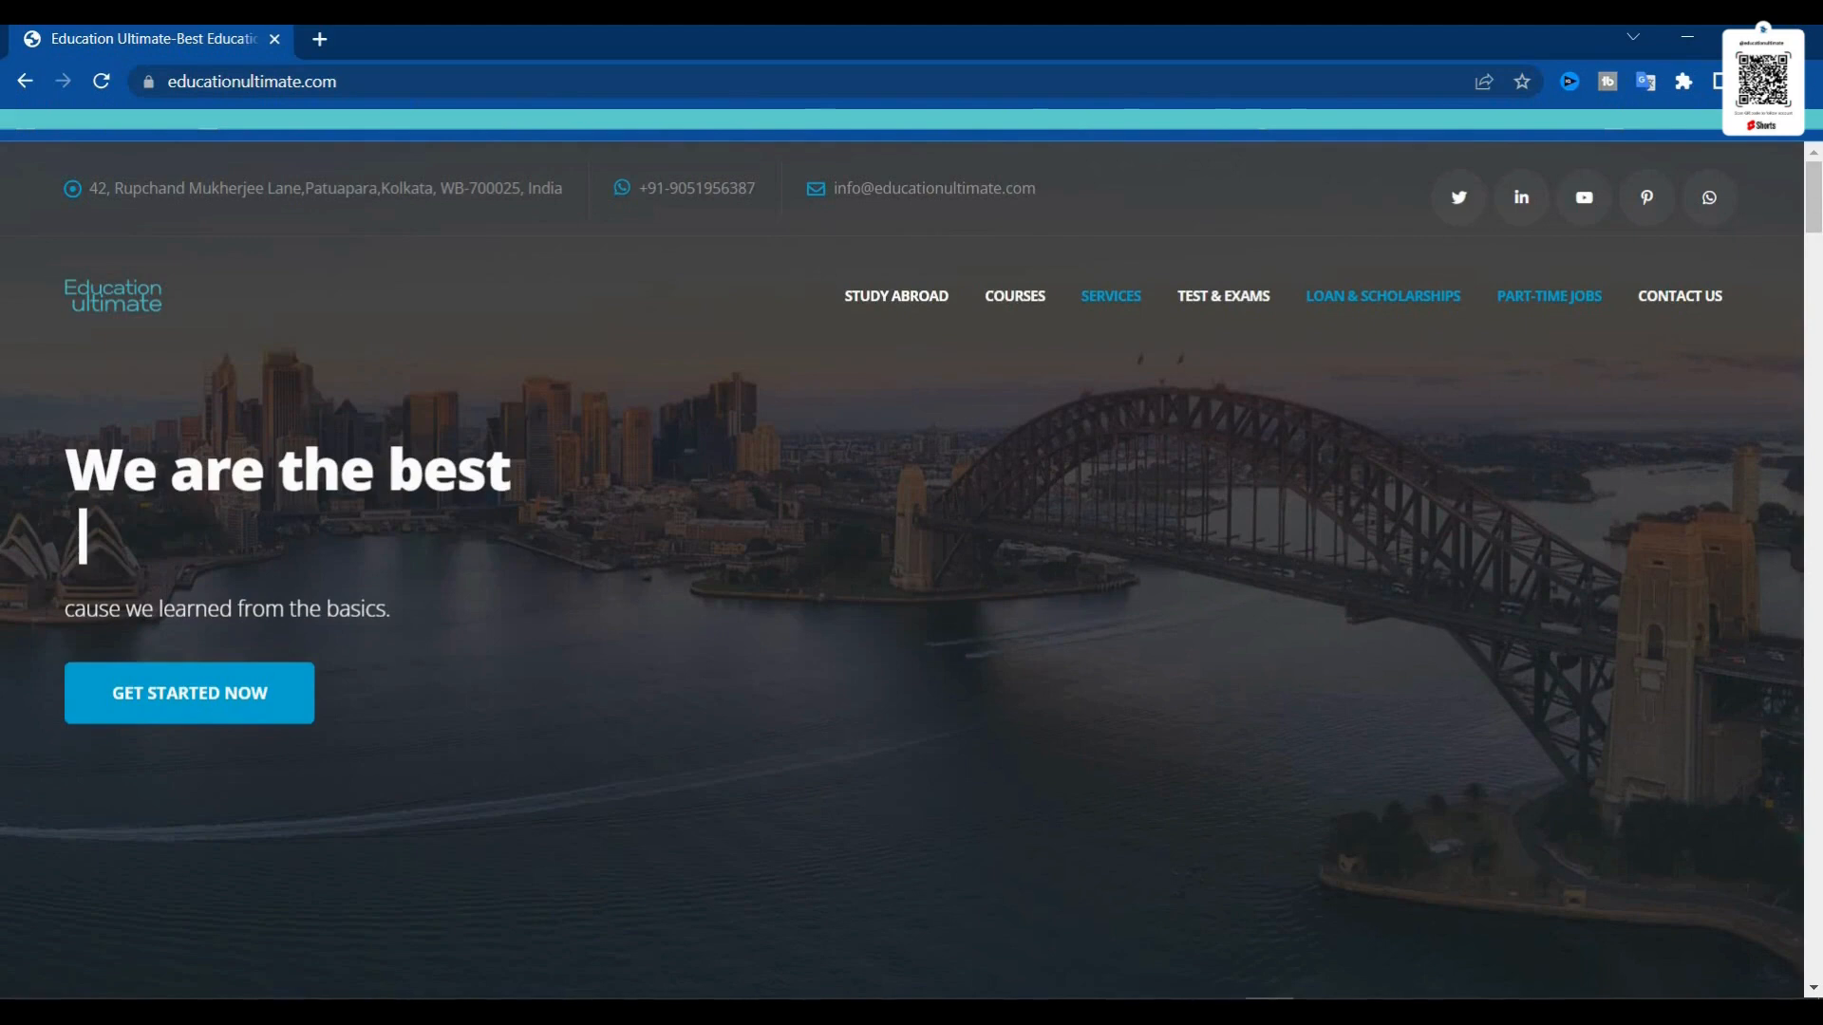
{"action": "type", "text": "and we helpin accomodation servi"}
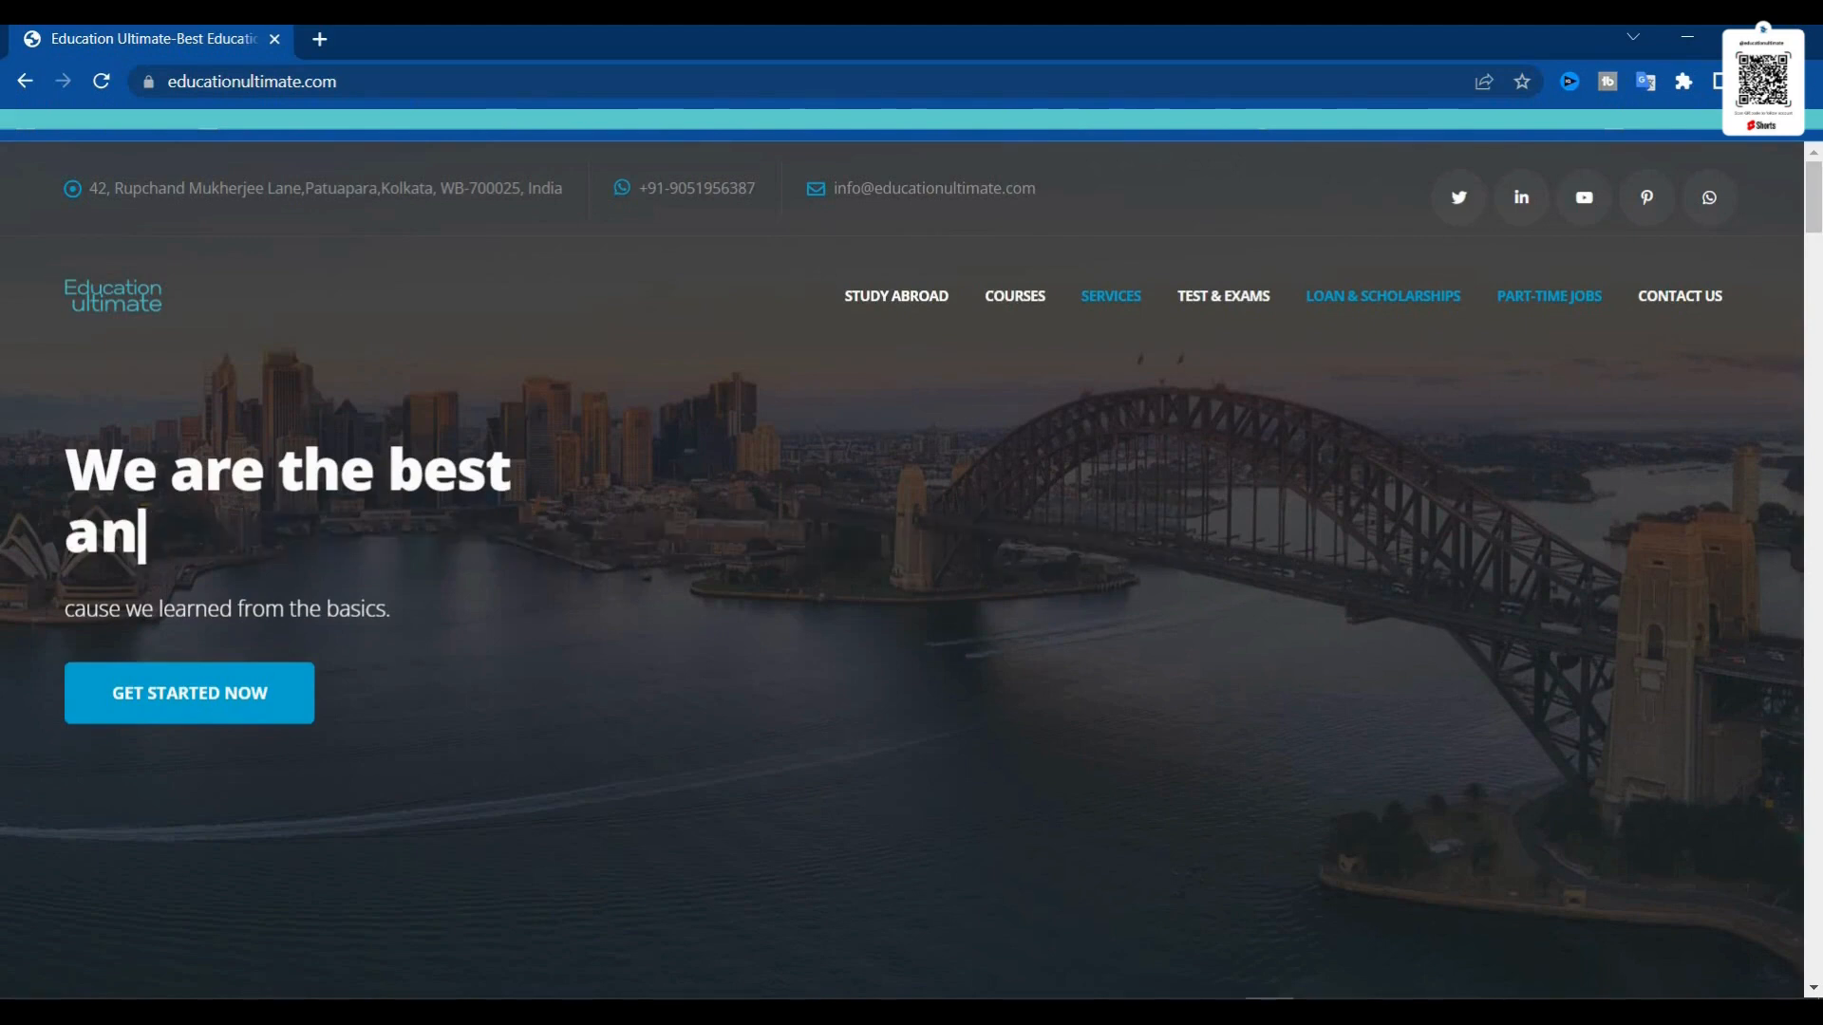
{"action": "type", "text": "For Foreign Educ"}
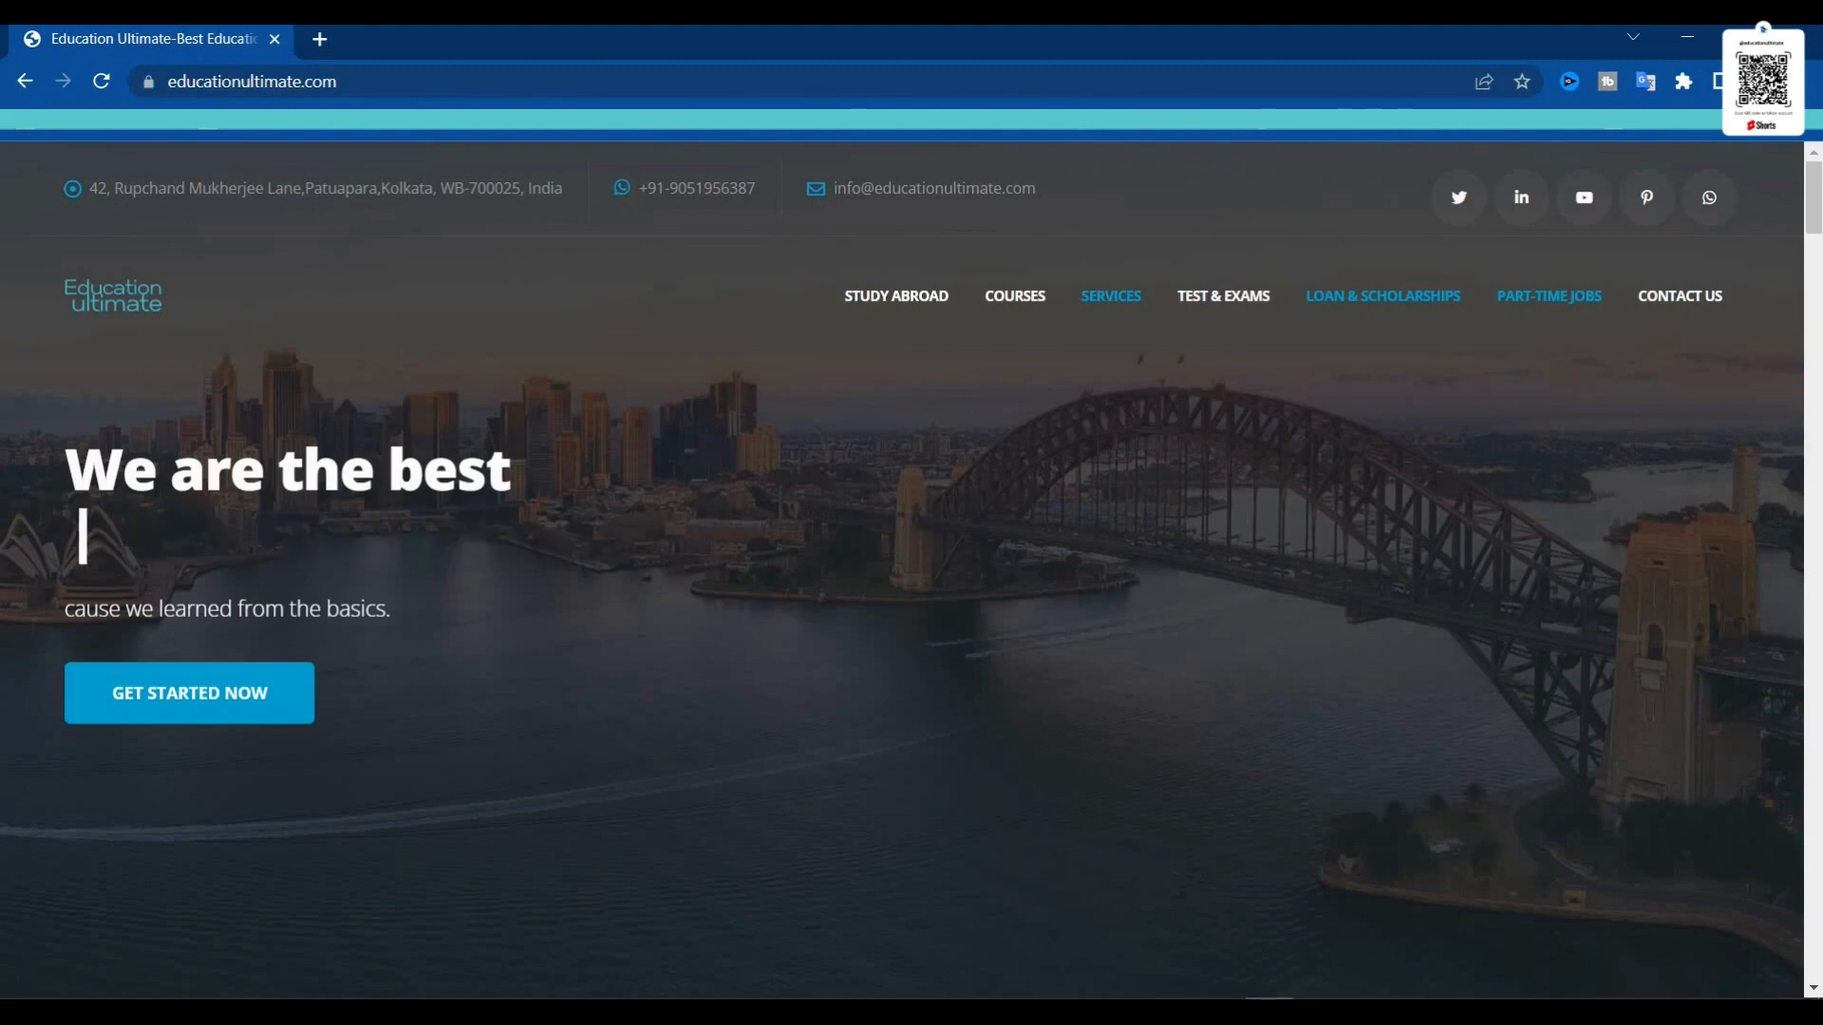
{"action": "type", "text": "and we help in jo"}
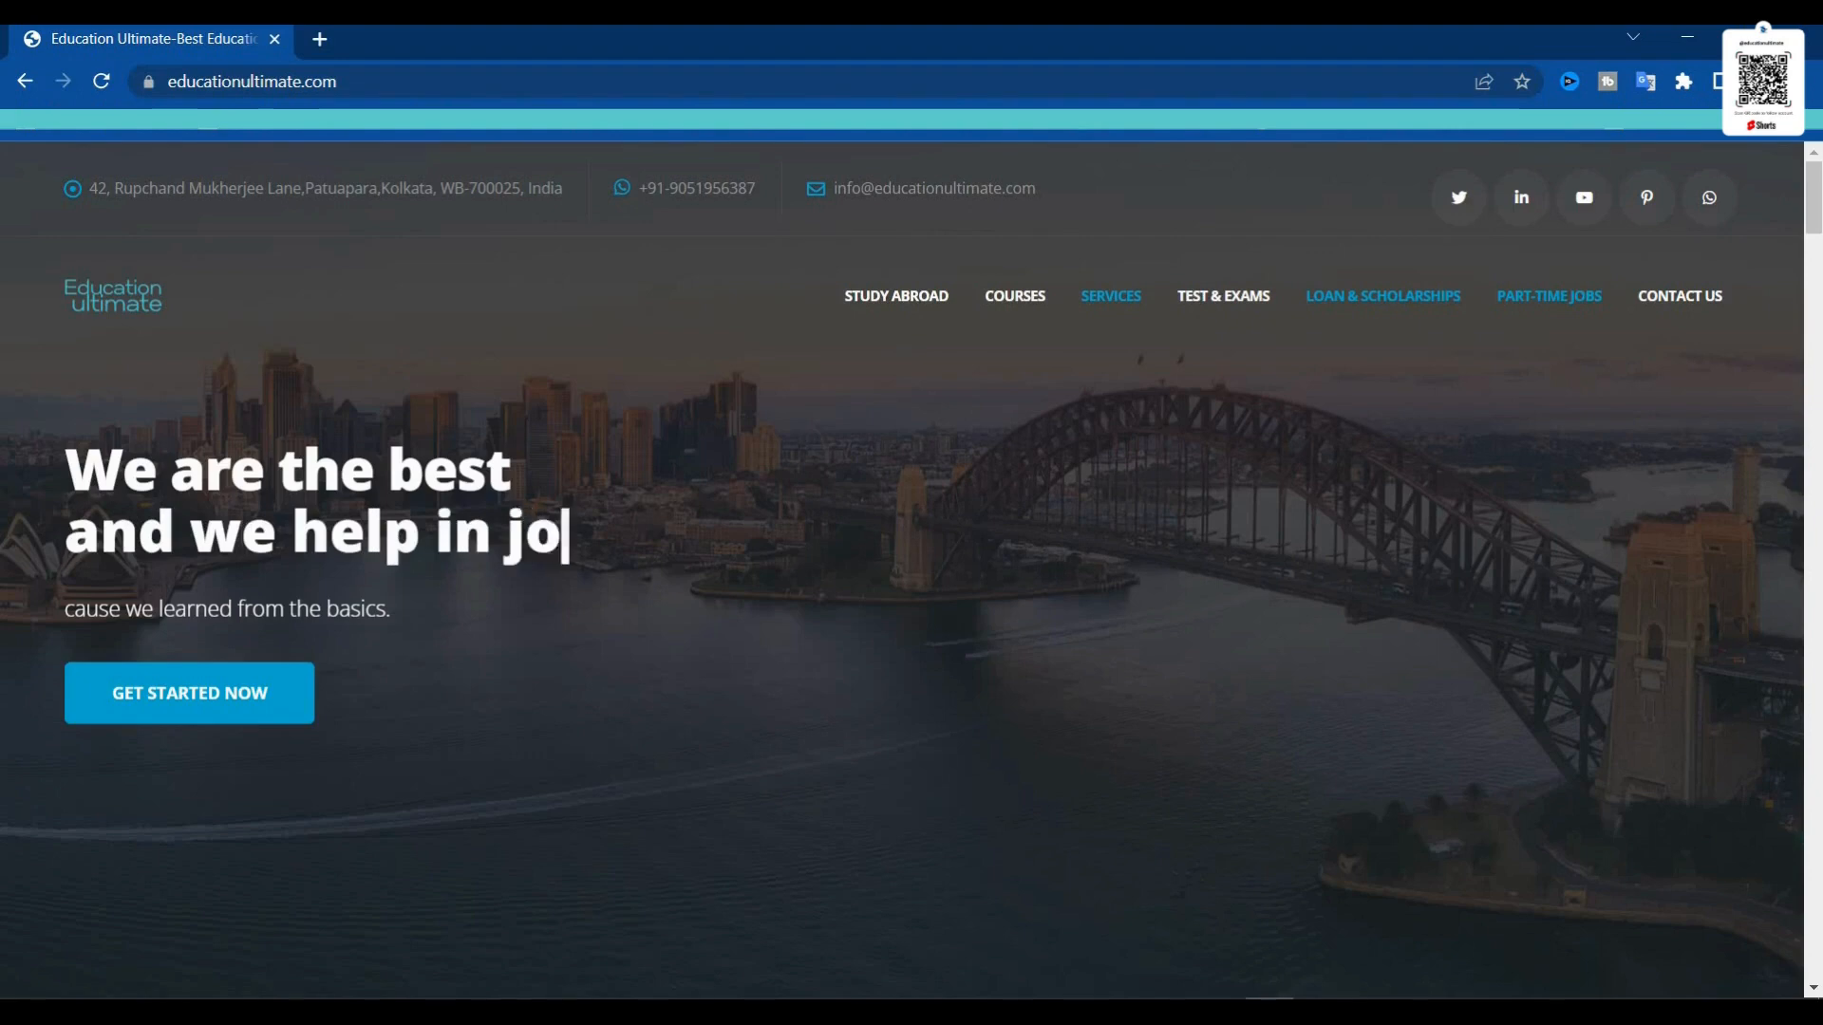
{"action": "type", "text": "bs while st"}
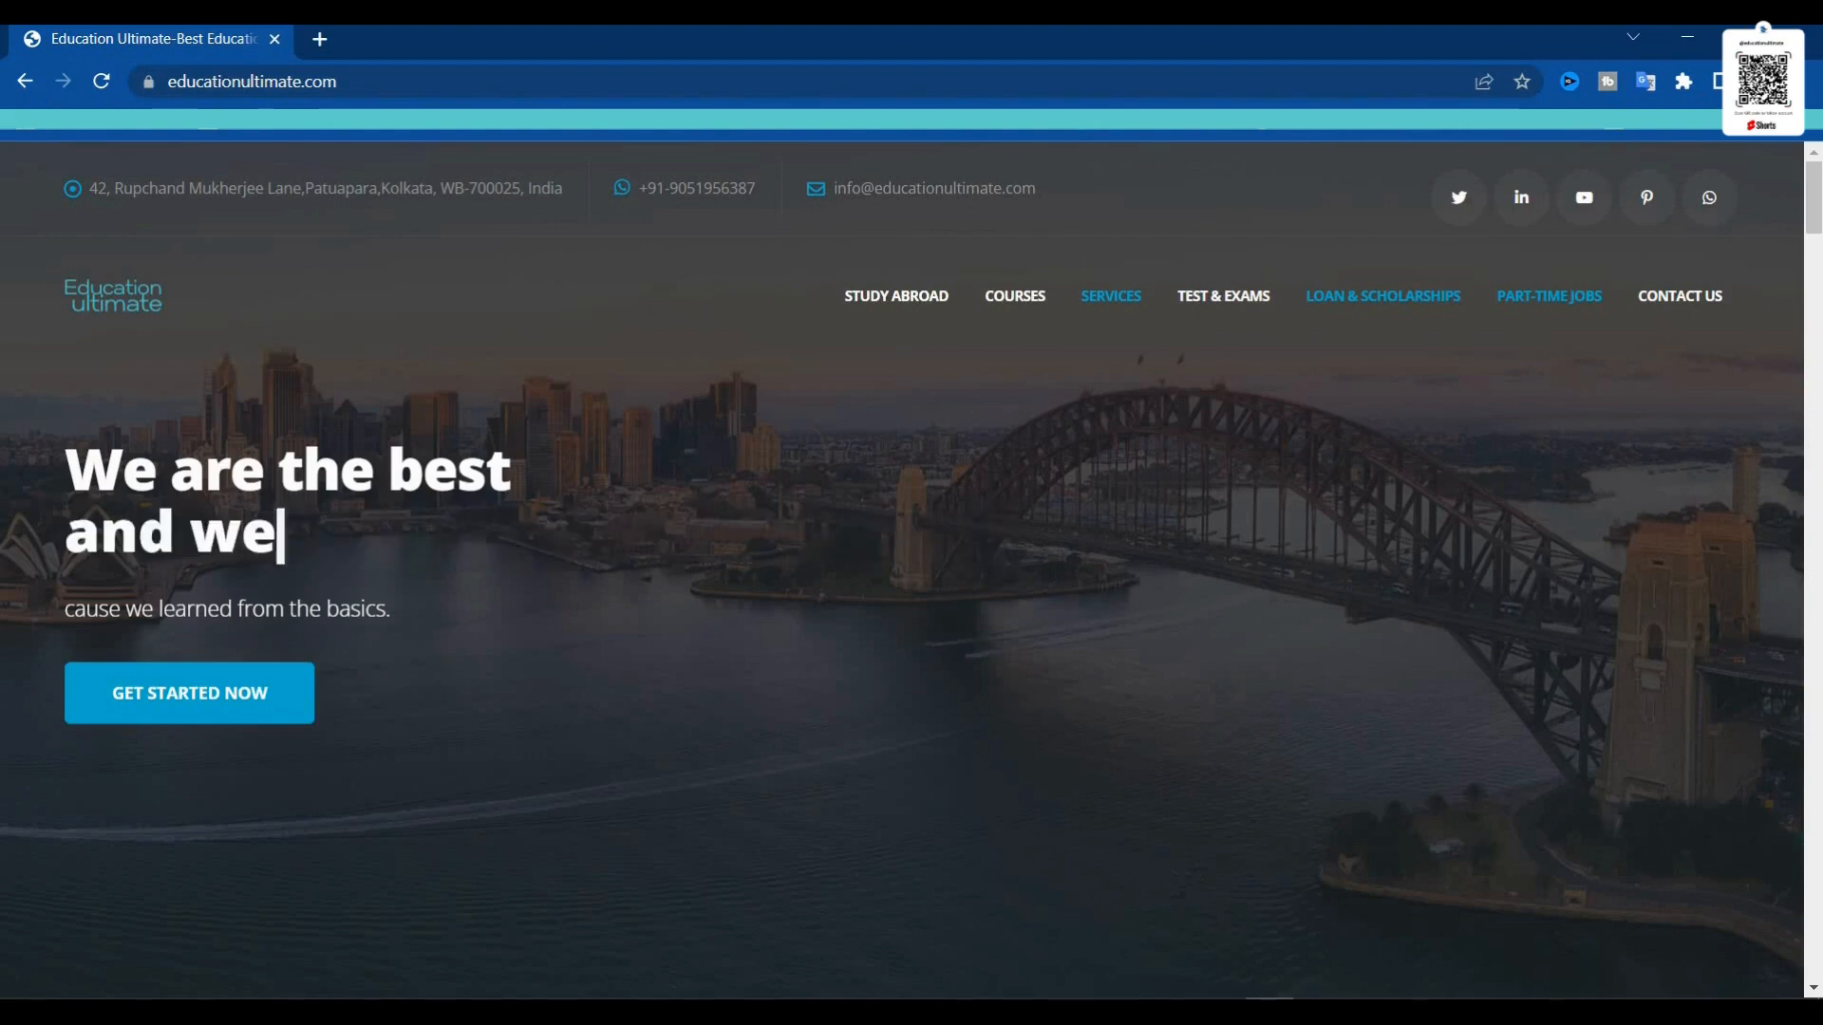
{"action": "type", "text": "help in SOPs and applications."}
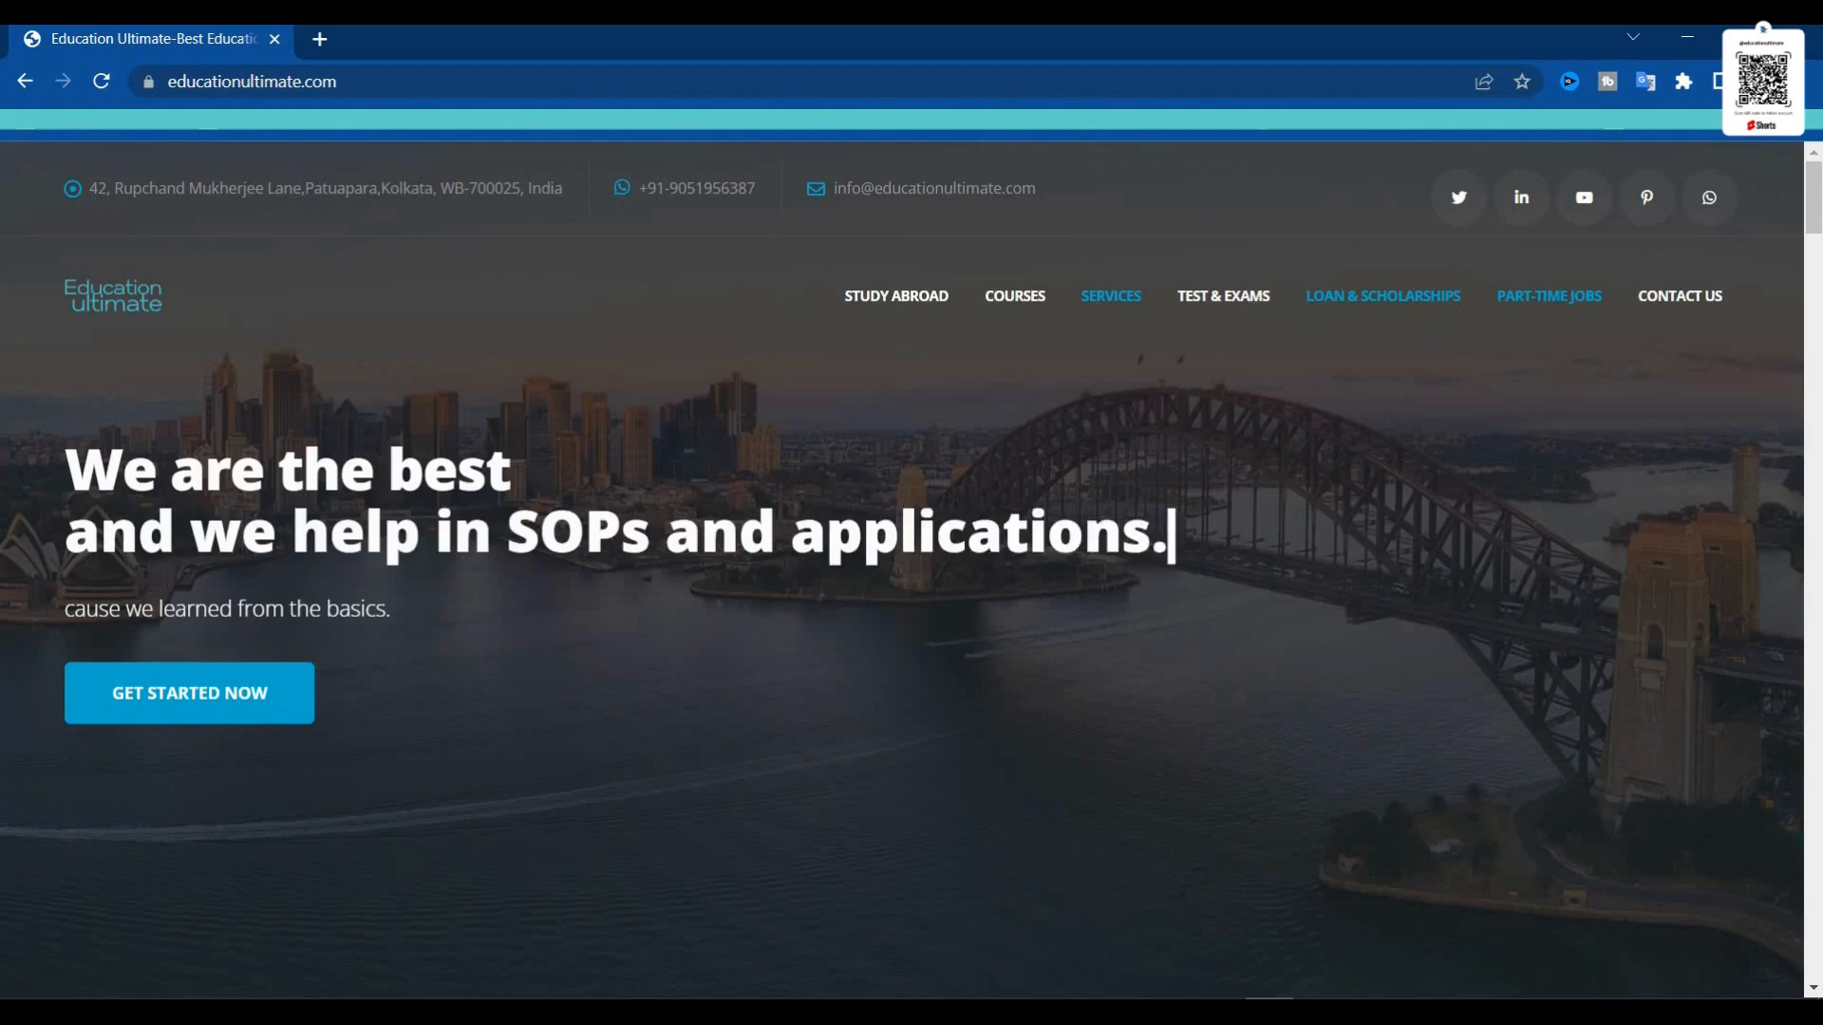